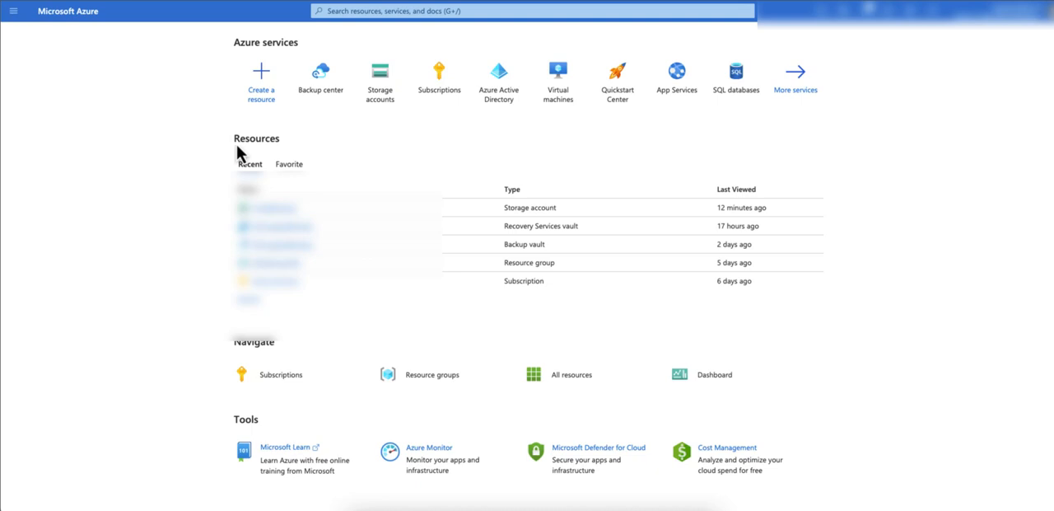
mouse_move(418, 142)
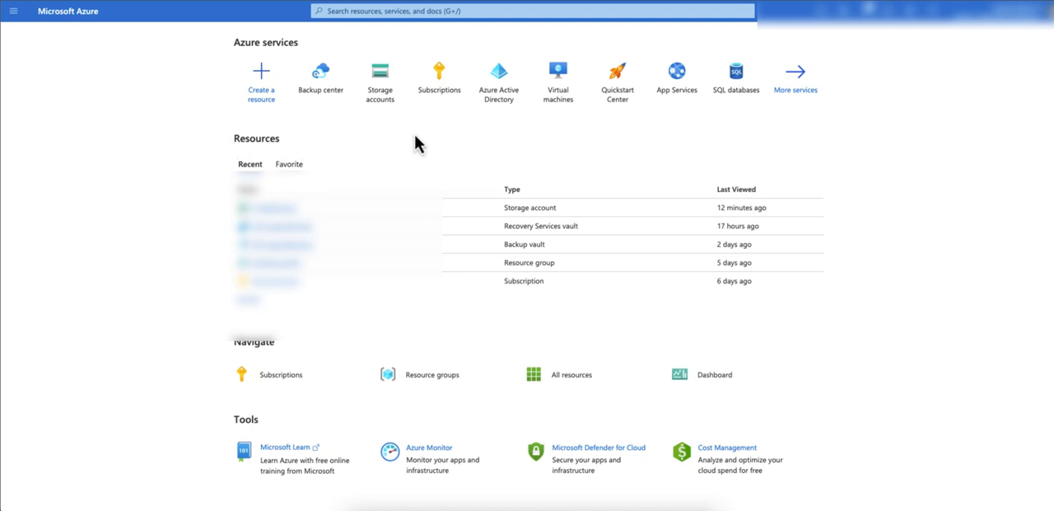
mouse_move(458, 20)
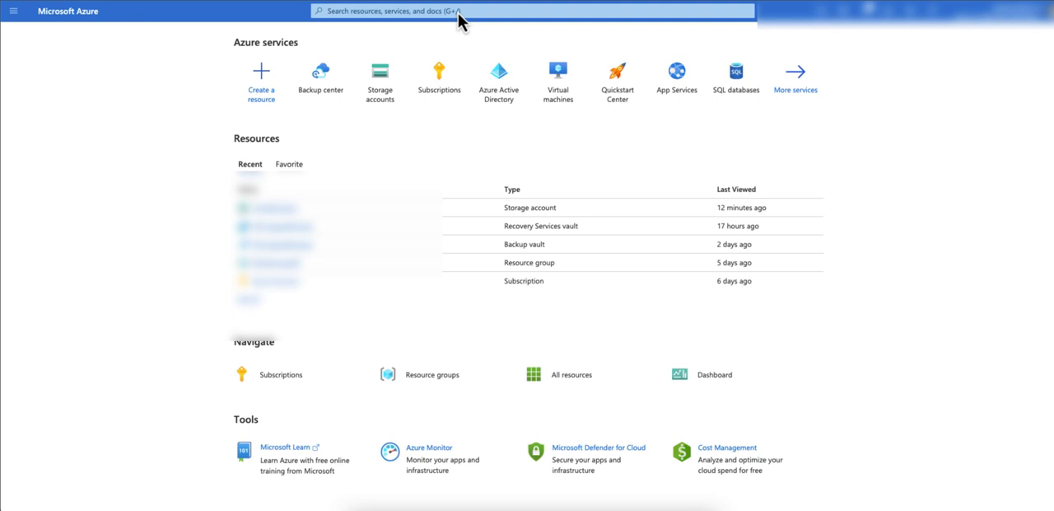
Find Storage accounts via the portal search for 'stor' and show the list.
left_click(461, 12)
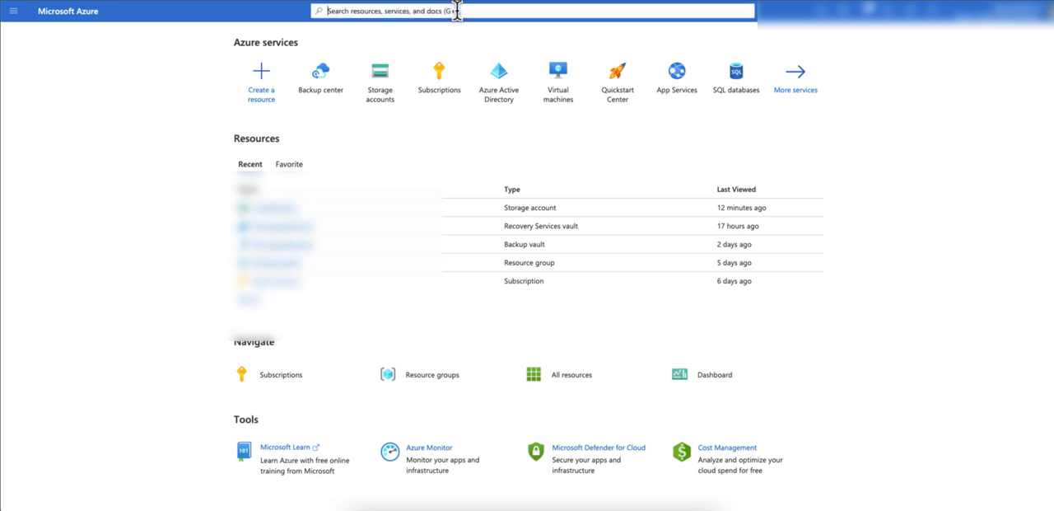
type("stor")
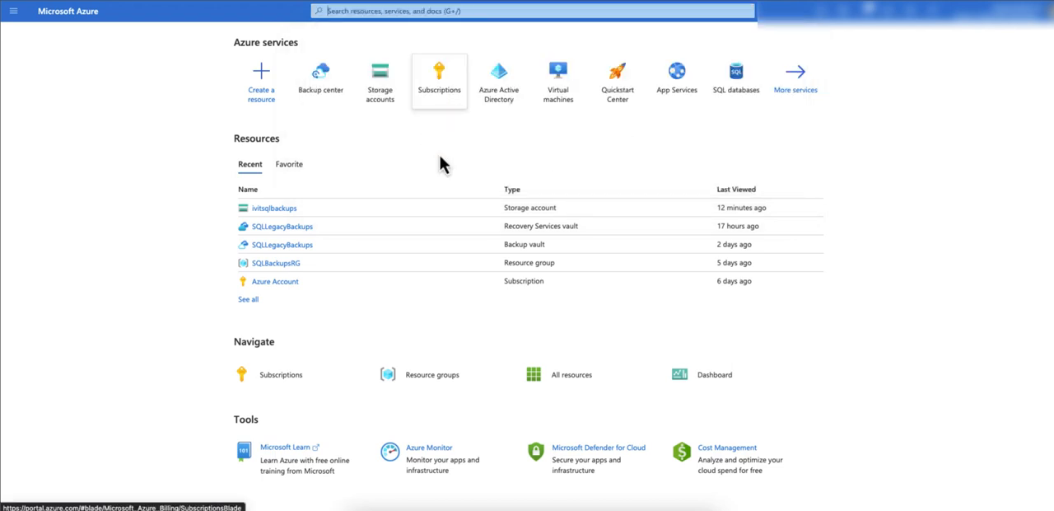
left_click(376, 69)
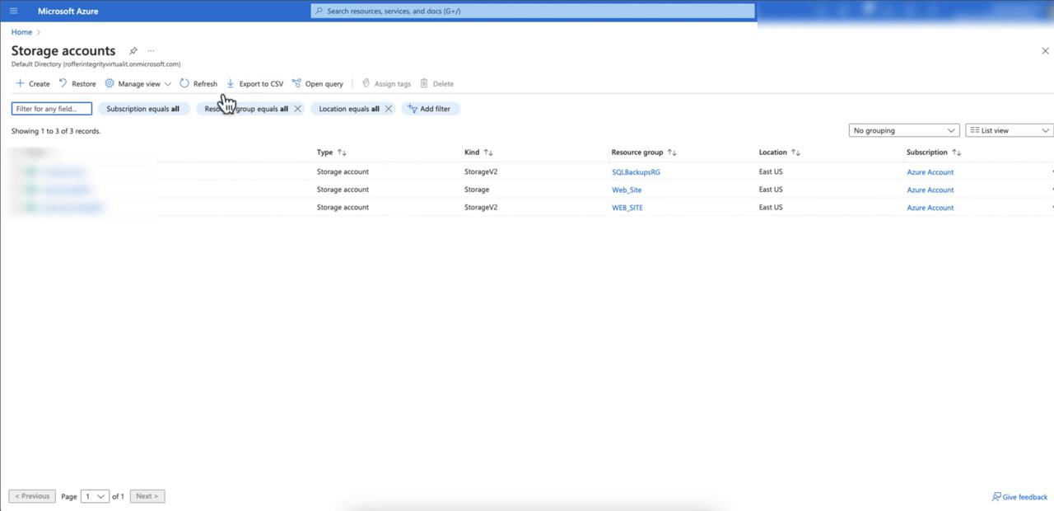
Start a new storage account in resource group SQLBackupsRG with a name beginning 'sql', region East US.
left_click(37, 82)
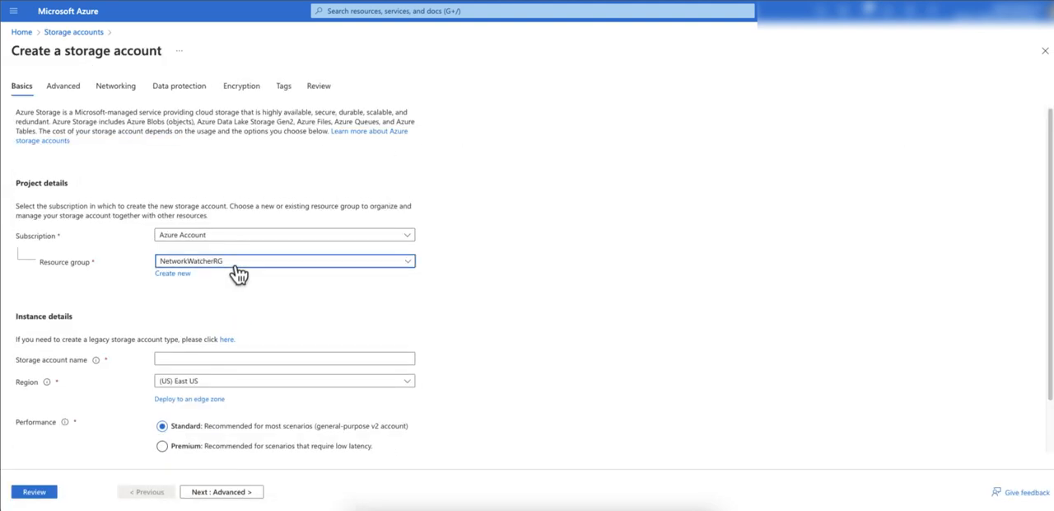
left_click(283, 260)
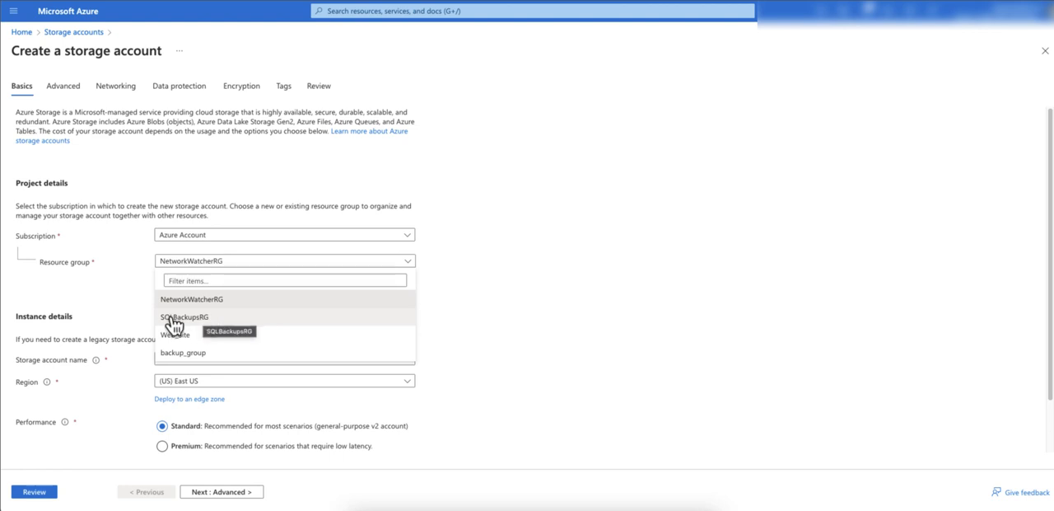
left_click(168, 316)
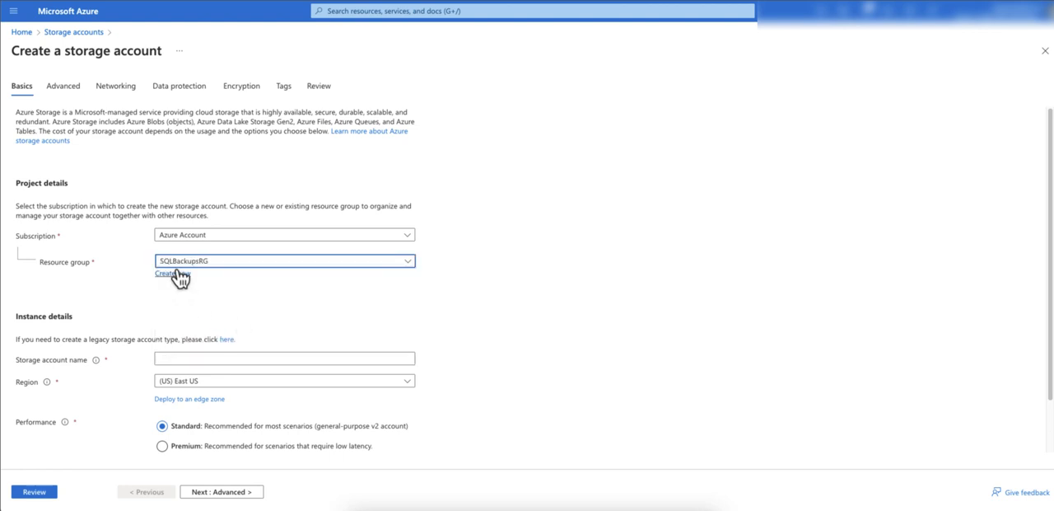
mouse_move(152, 323)
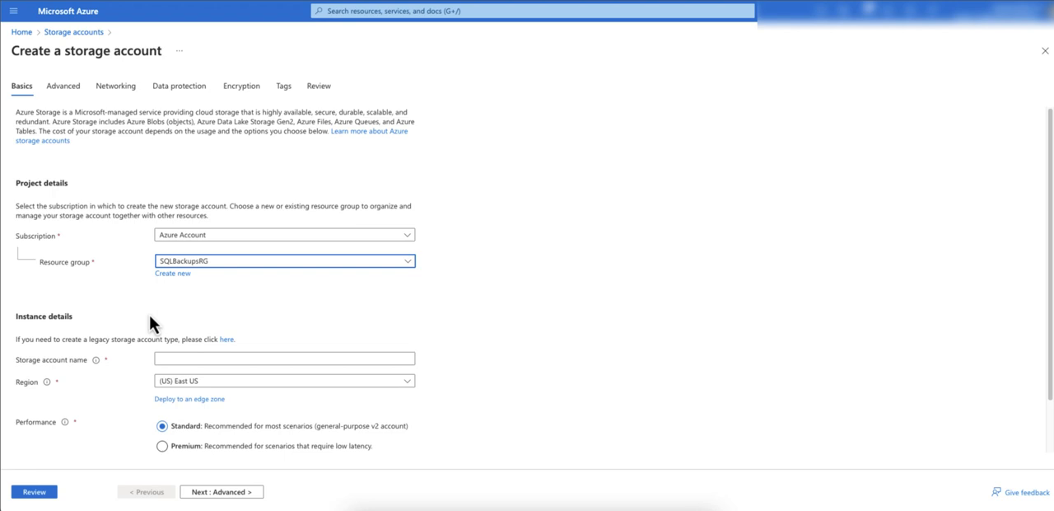
left_click(283, 360)
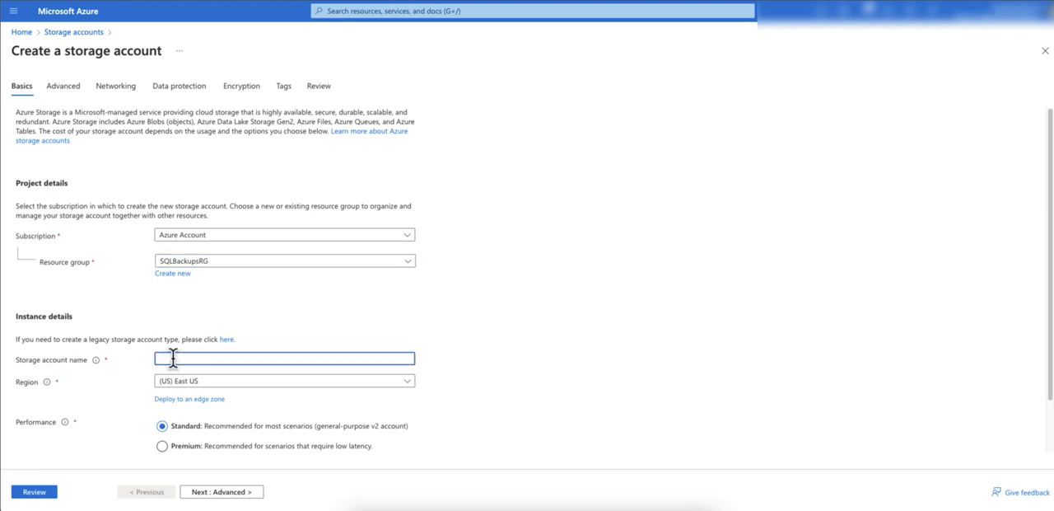
type("sqlbackups")
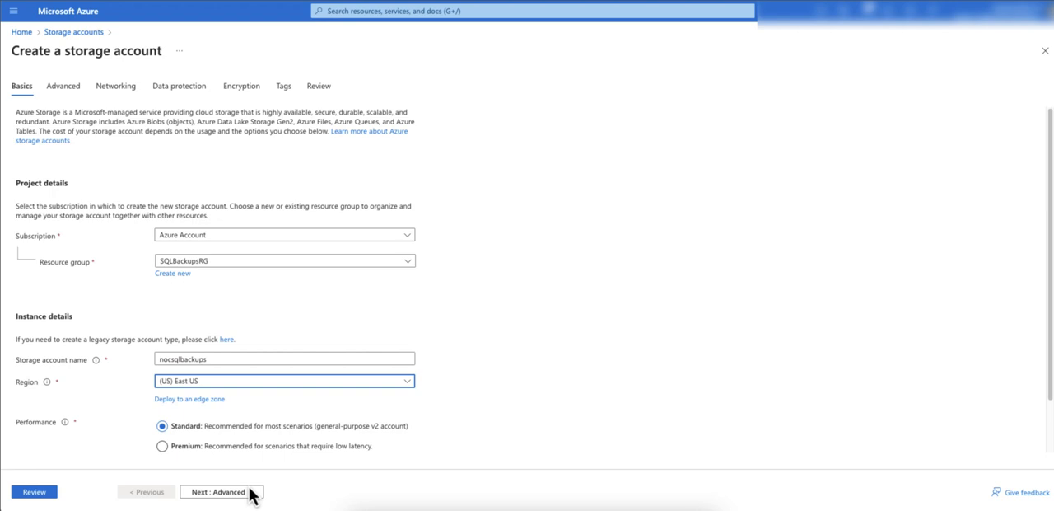
Advance through Advanced, Networking, Data protection and Tags pages, then return to the storage accounts list.
left_click(211, 491)
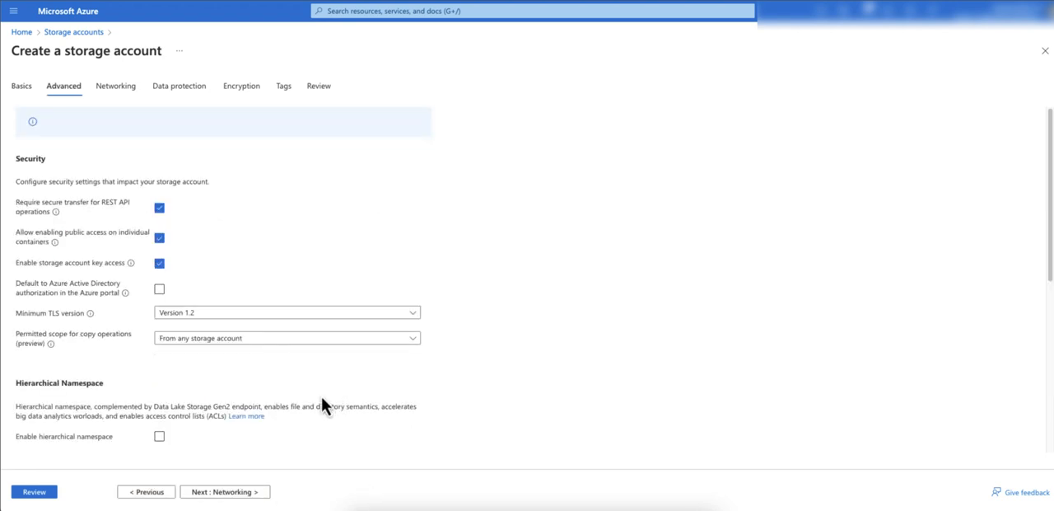
left_click(117, 85)
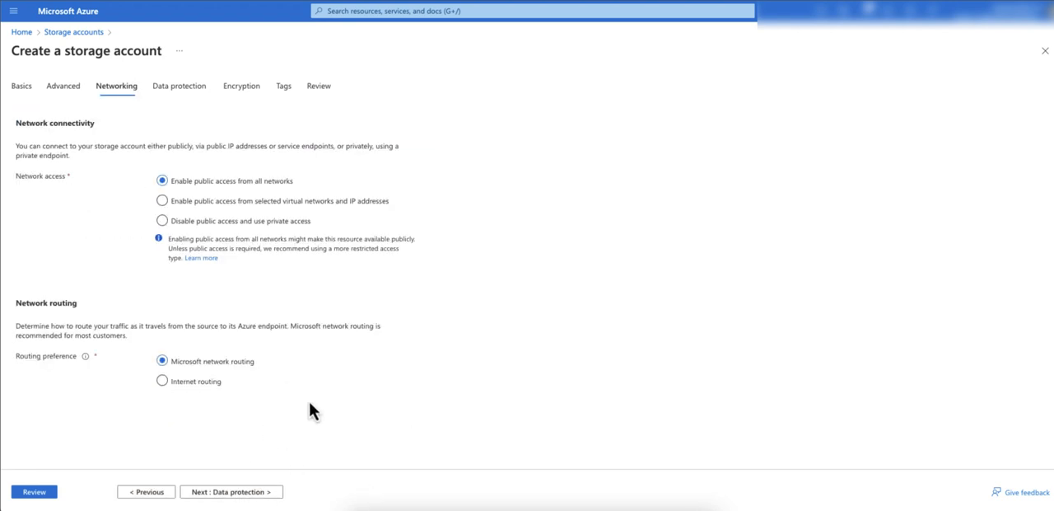
left_click(240, 86)
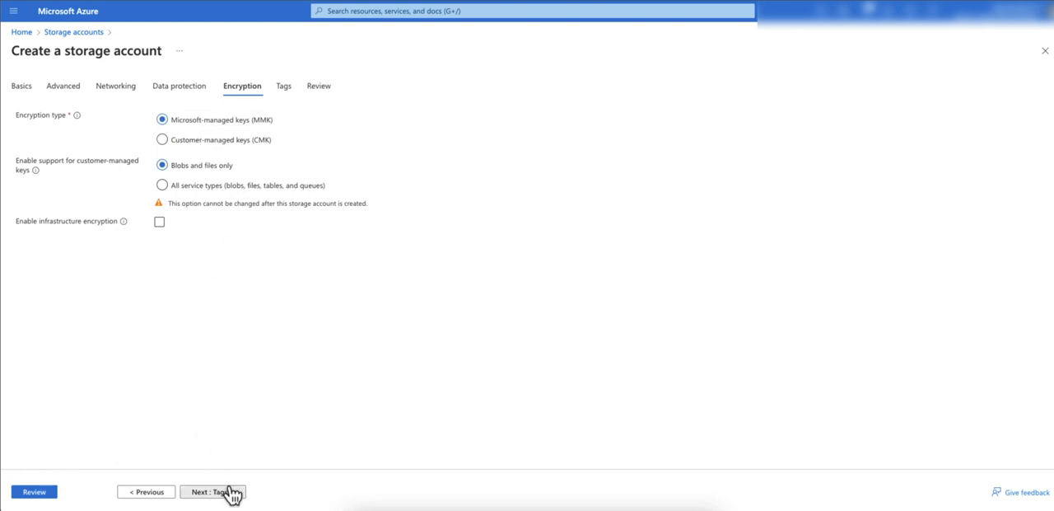
left_click(214, 490)
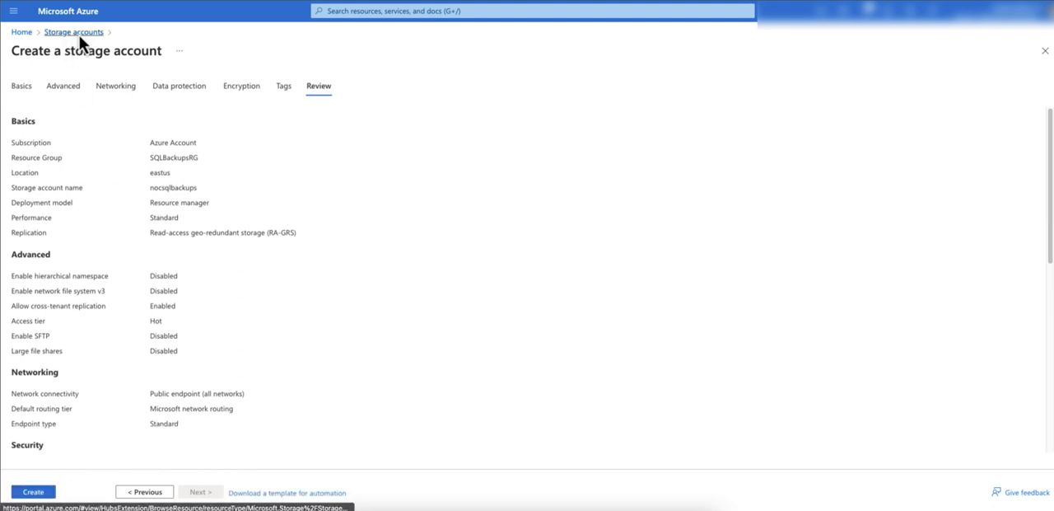
left_click(74, 33)
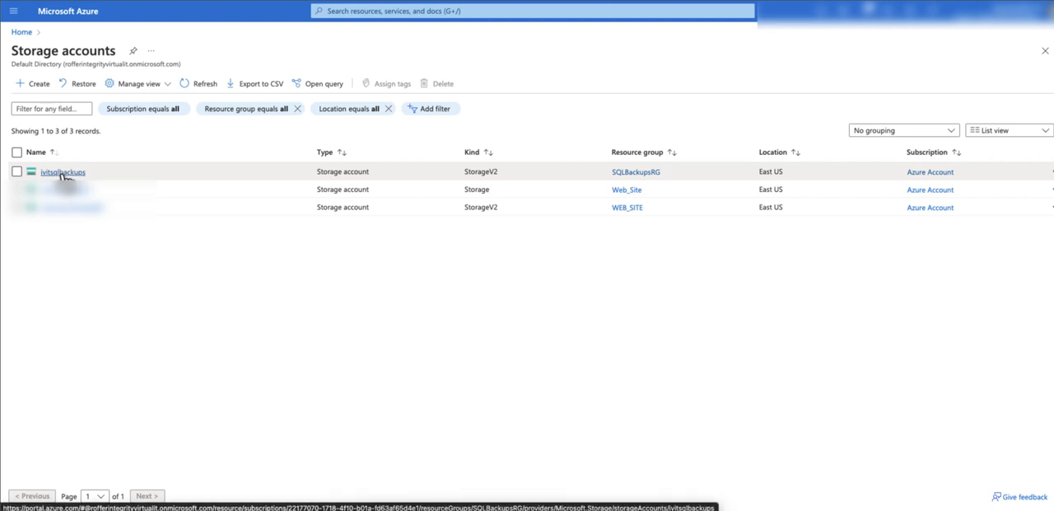
Show the Containers page of the ivitsqlbackups storage account with its three private containers.
left_click(59, 171)
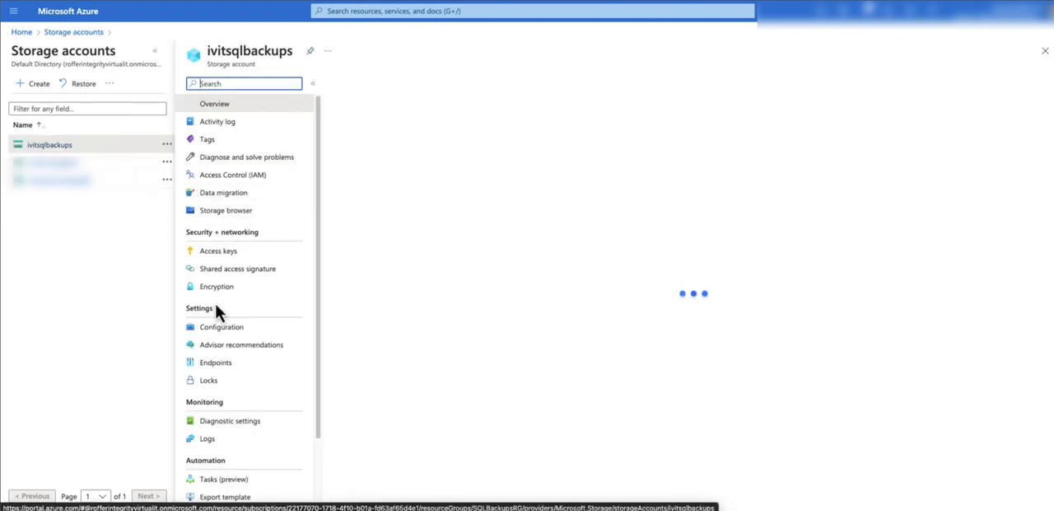
scroll("down", 3)
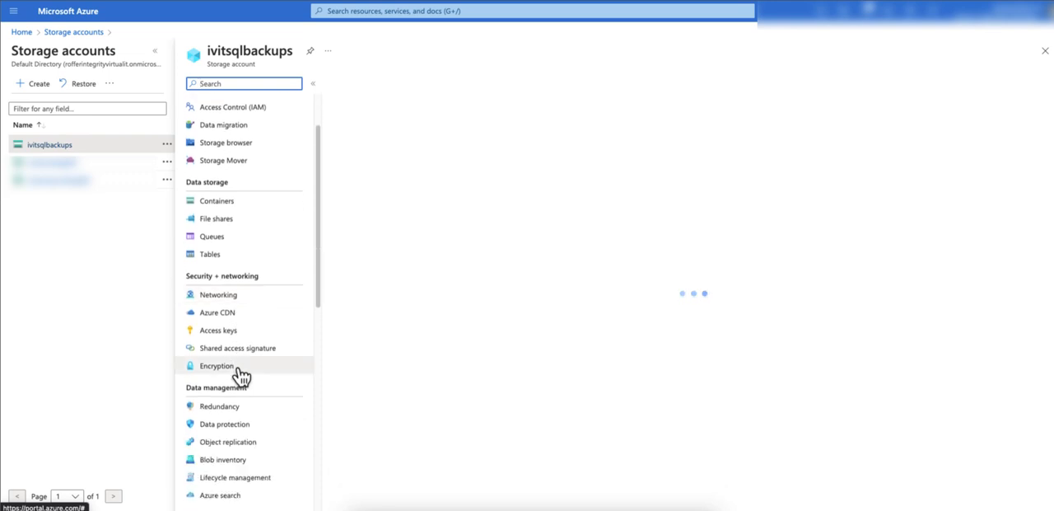
left_click(218, 199)
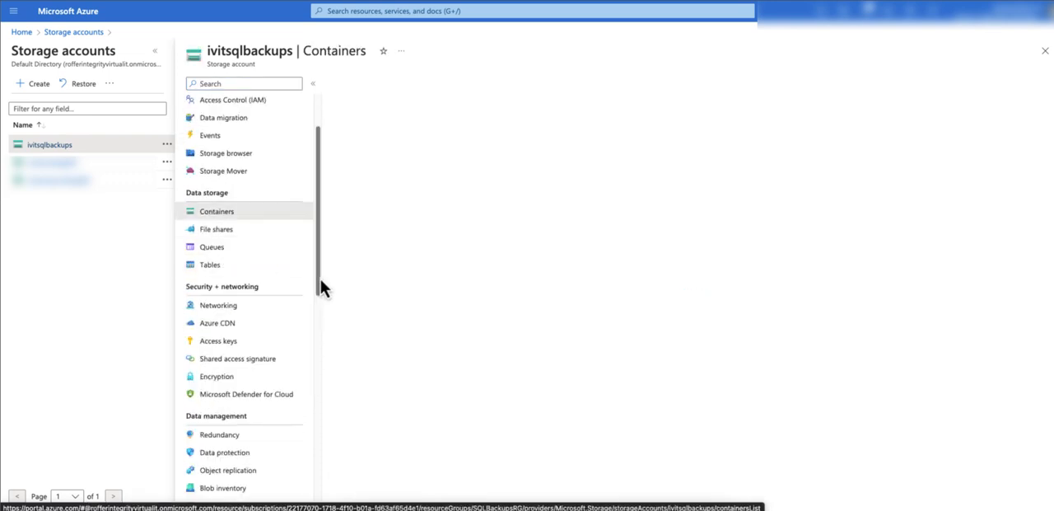
left_click(217, 211)
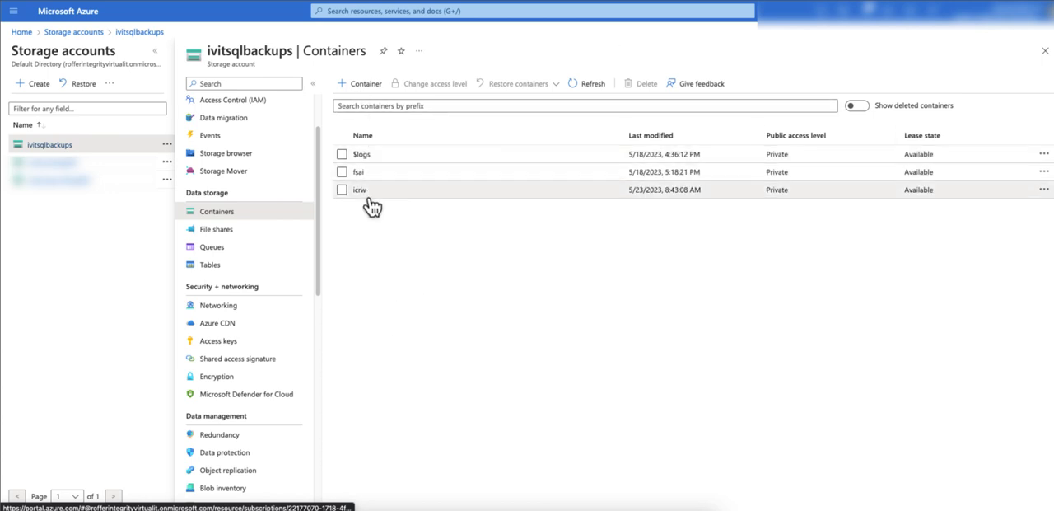
mouse_move(364, 286)
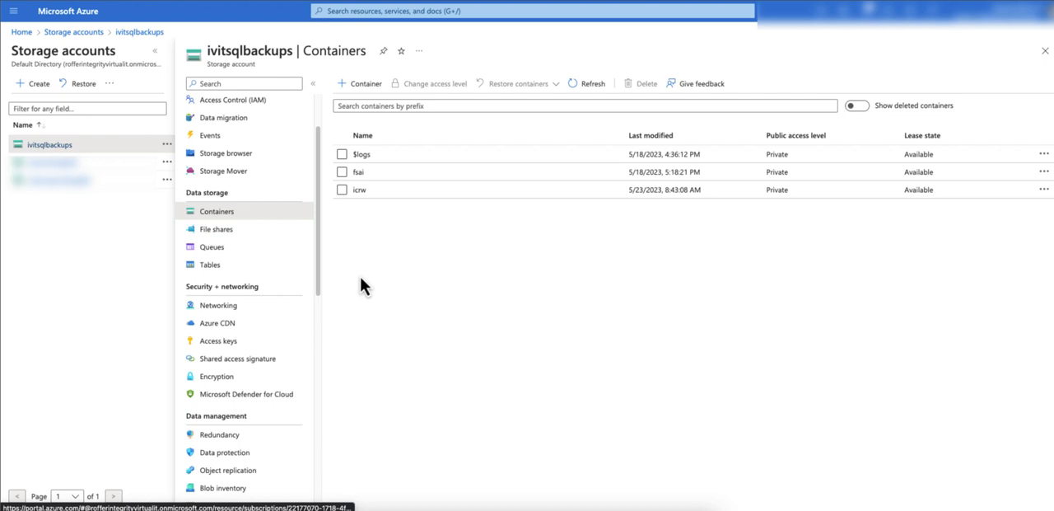
mouse_move(379, 295)
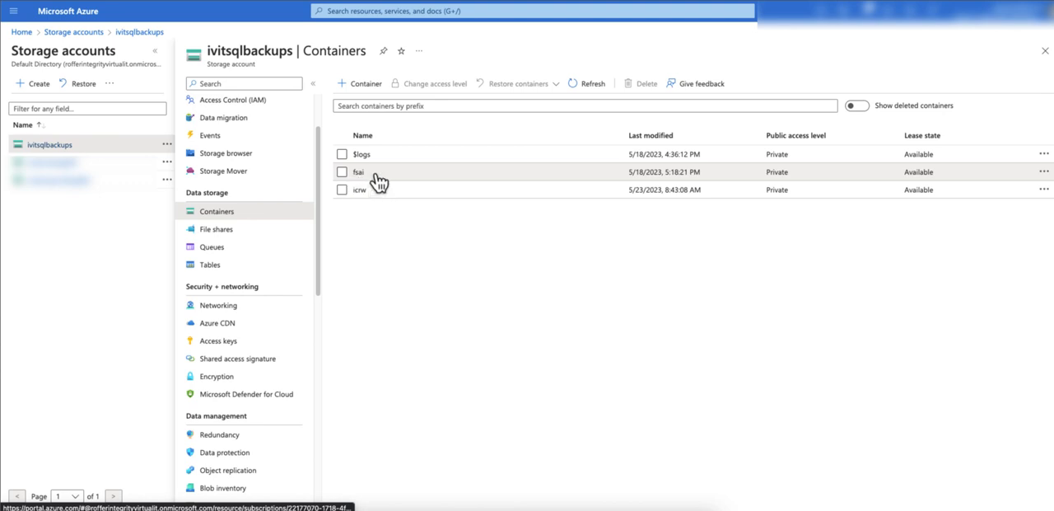
left_click(354, 106)
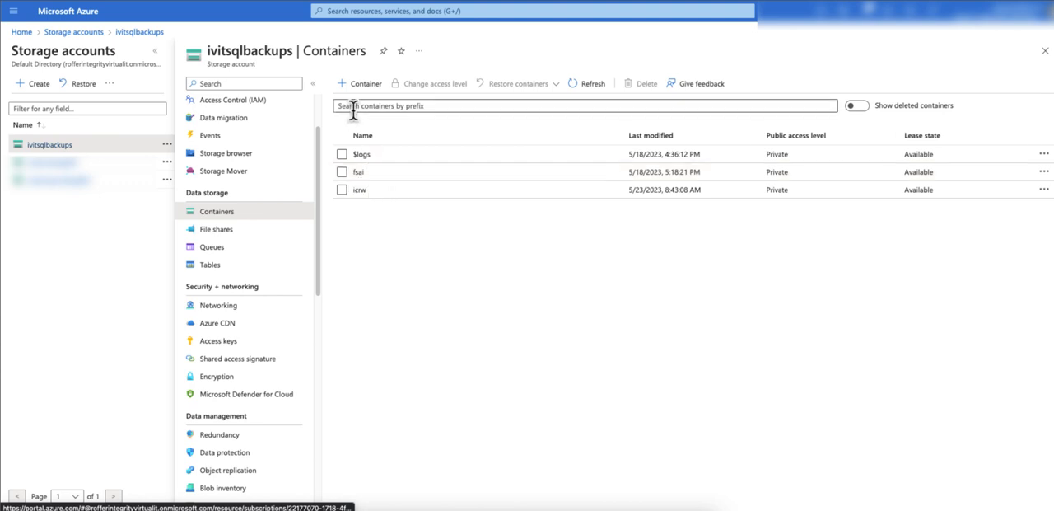
Create a new private container named sql2019wl in ivitsqlbackups.
left_click(357, 82)
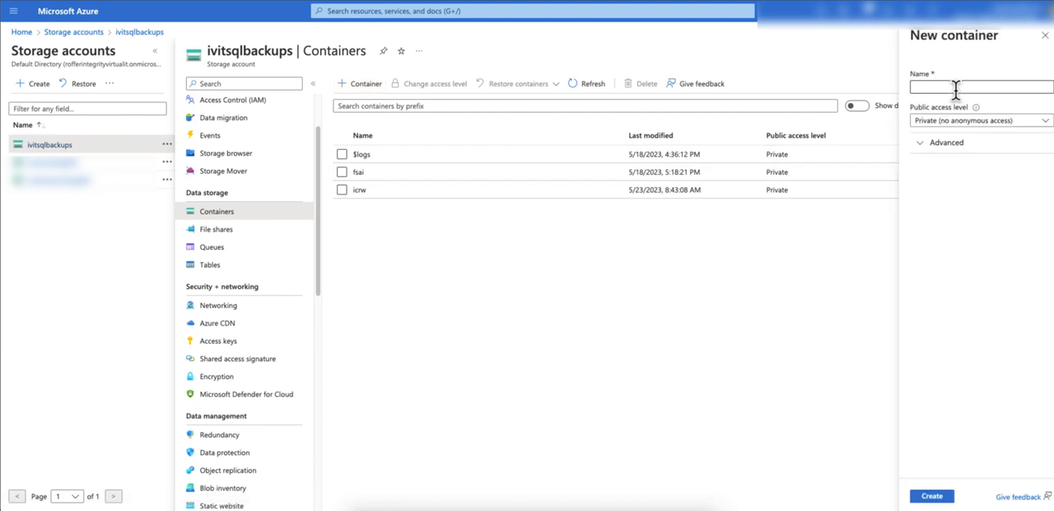
left_click(975, 89)
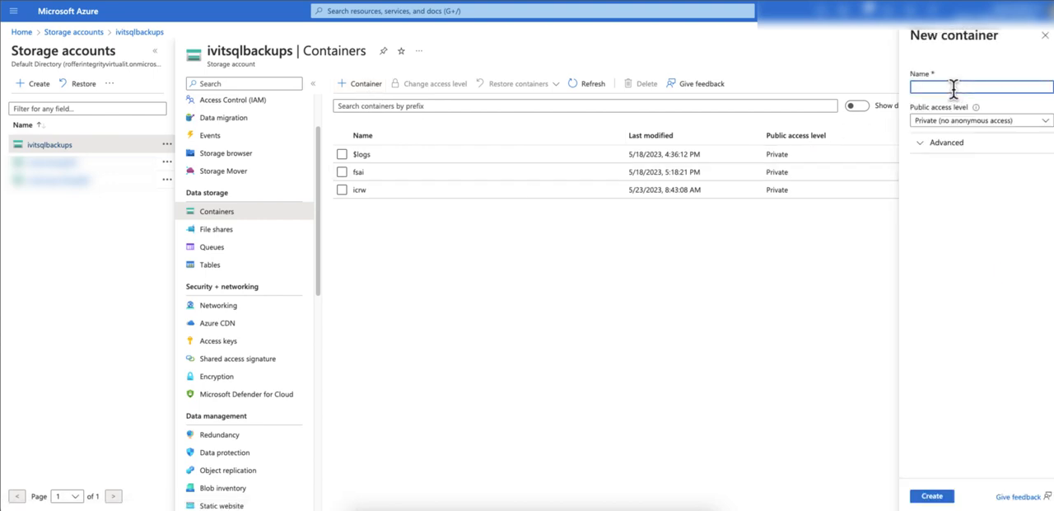
type("sql20rwl")
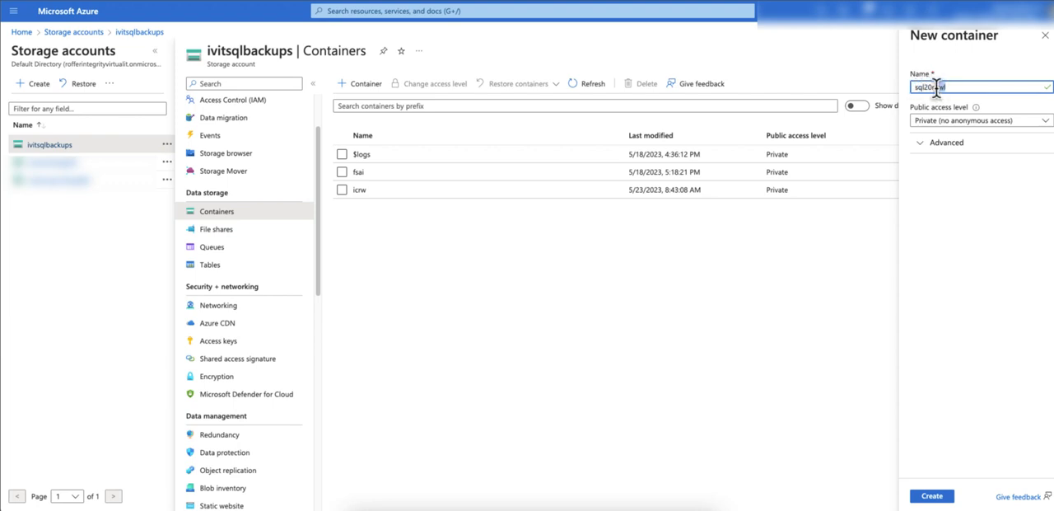
left_click(939, 494)
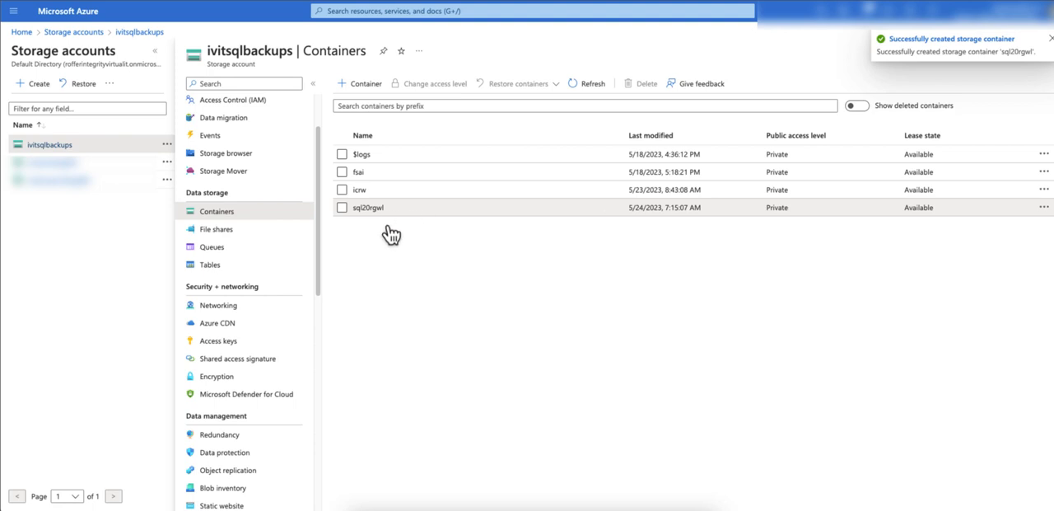
Show the Access keys (key1, key2) of the ivitsqlbackups storage account.
scroll("down", 3)
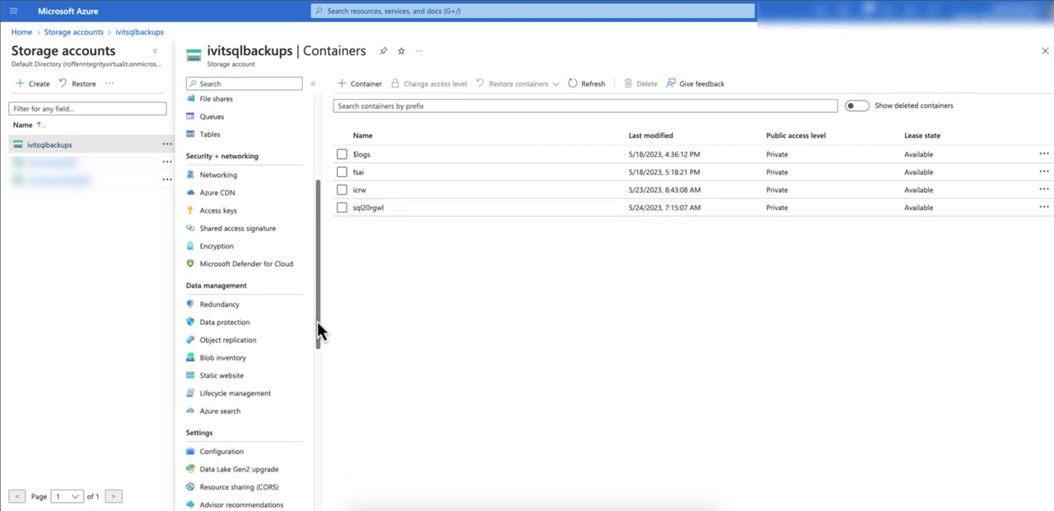
scroll("down", 3)
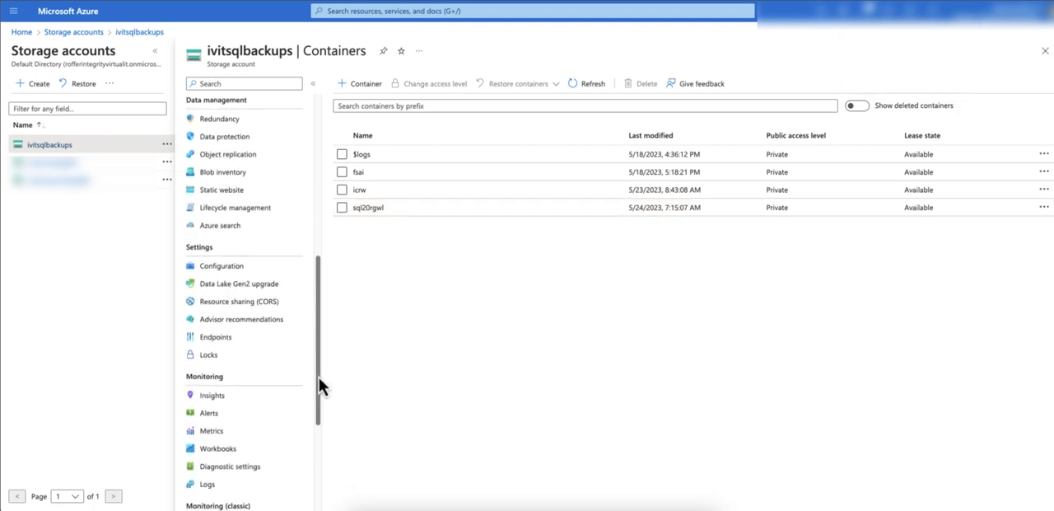
scroll("down", 3)
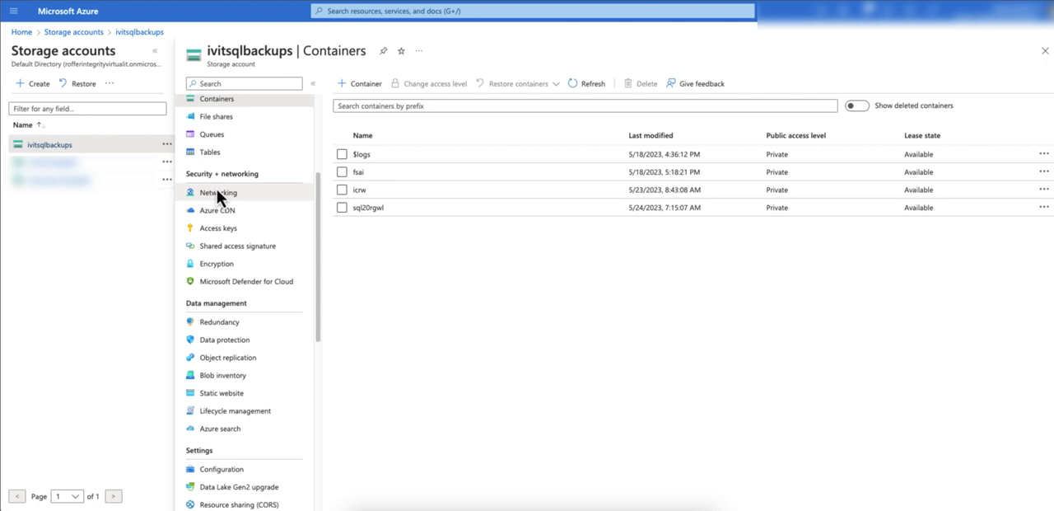
left_click(218, 228)
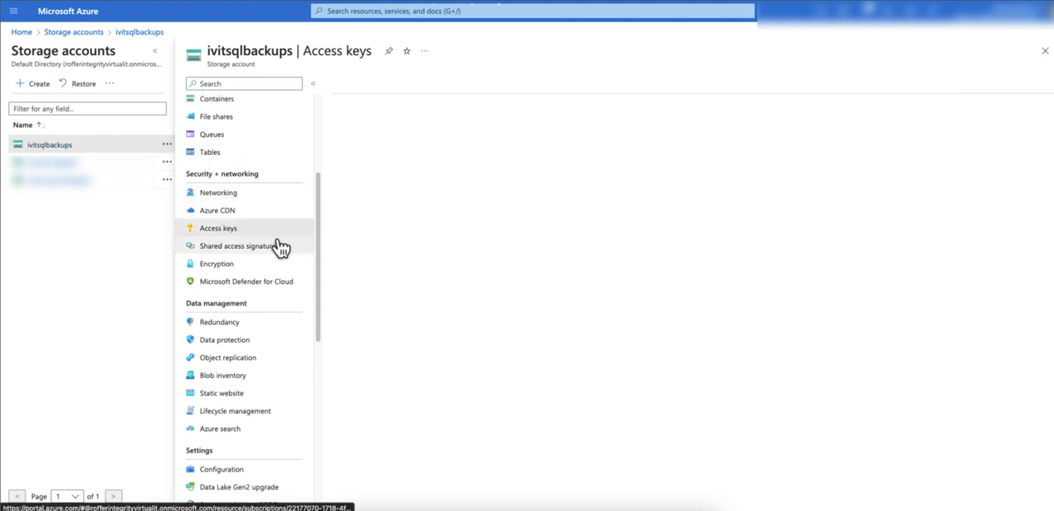
left_click(217, 227)
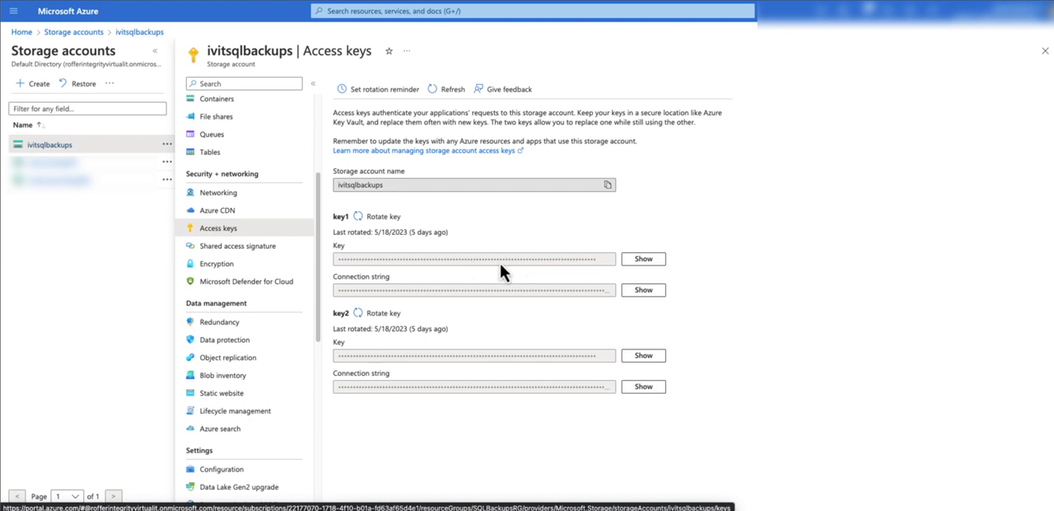
mouse_move(493, 290)
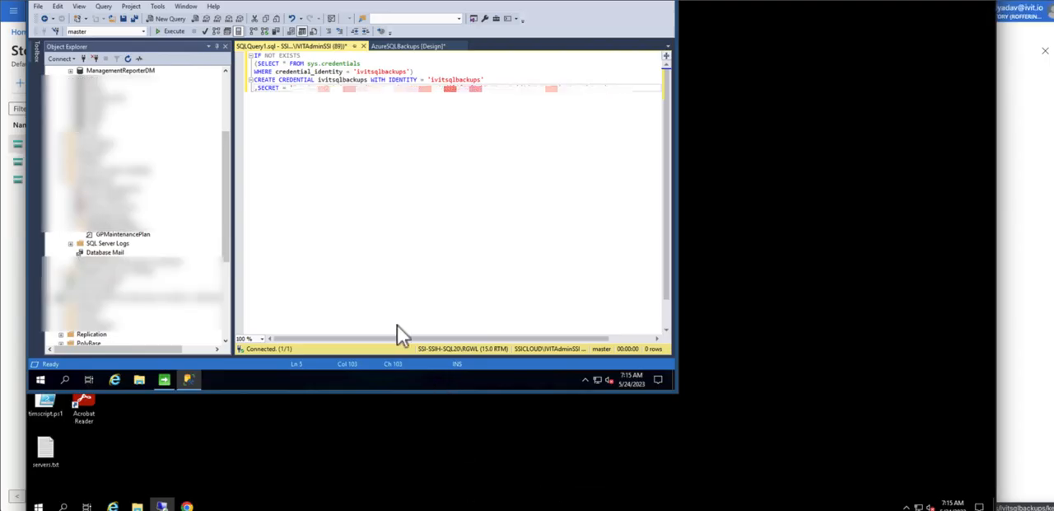
mouse_move(244, 141)
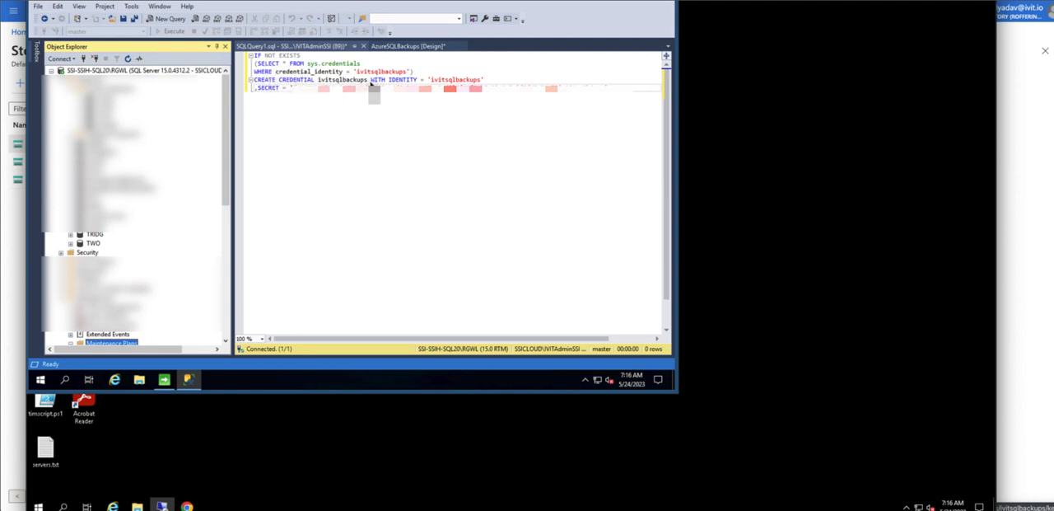
Put the storage key as SECRET in the CREATE CREDENTIAL ivitsqlbackups script and execute it successfully.
double_click(382, 71)
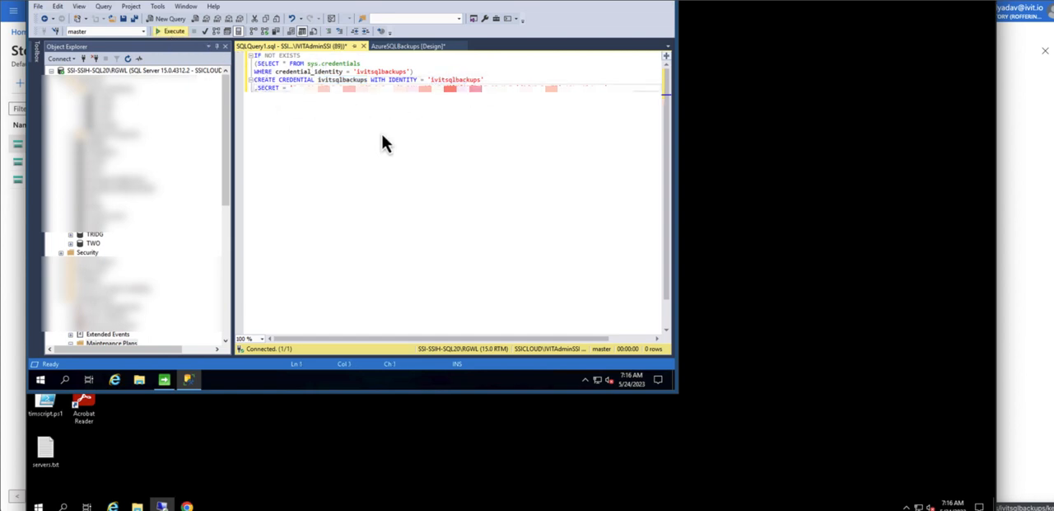
left_click(168, 28)
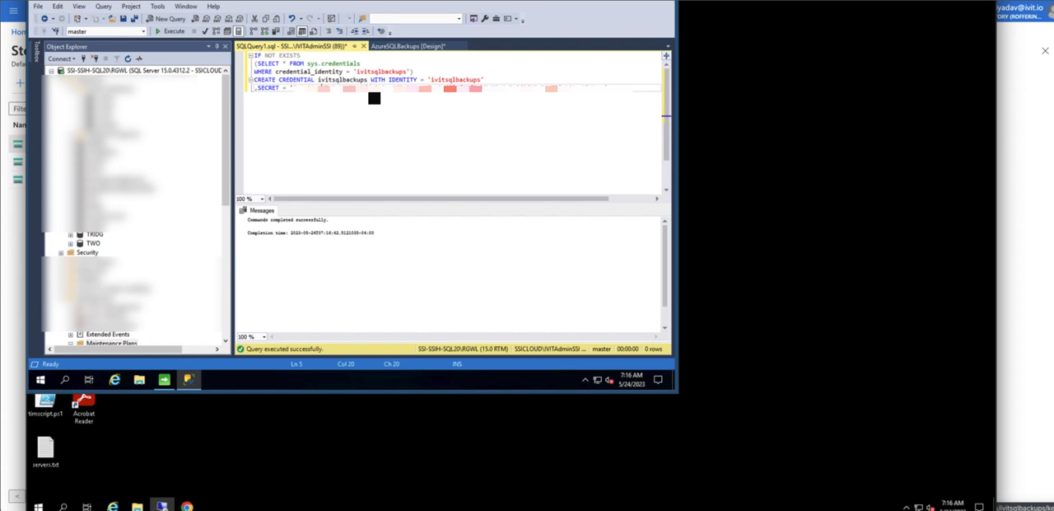
mouse_move(229, 138)
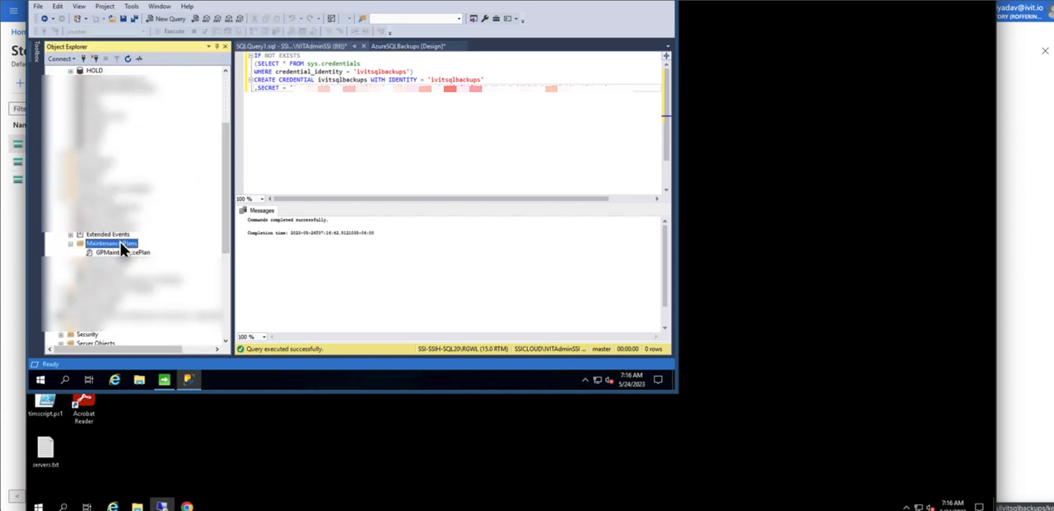
Start the Maintenance Plan Wizard with plan name AzureSQLBackups and a daily schedule.
right_click(109, 243)
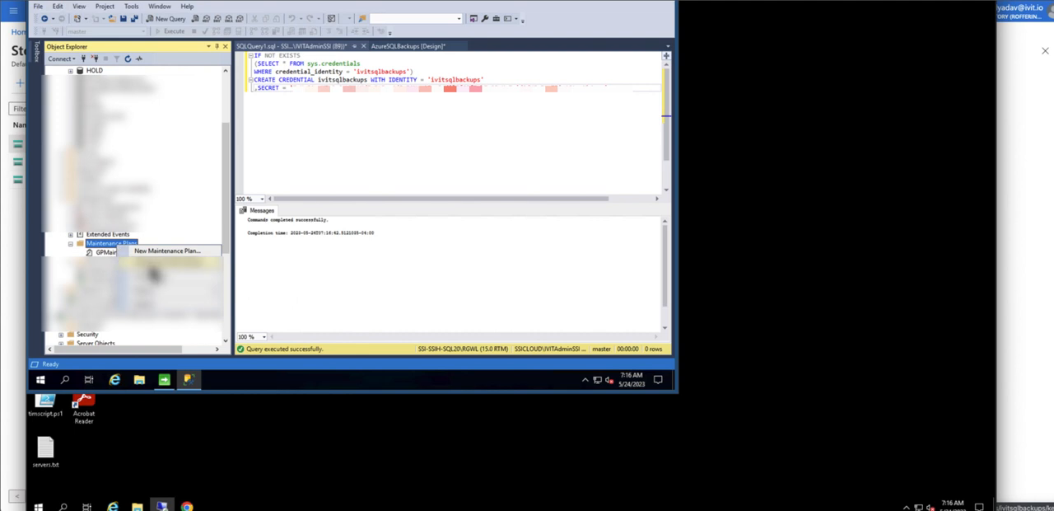
left_click(166, 250)
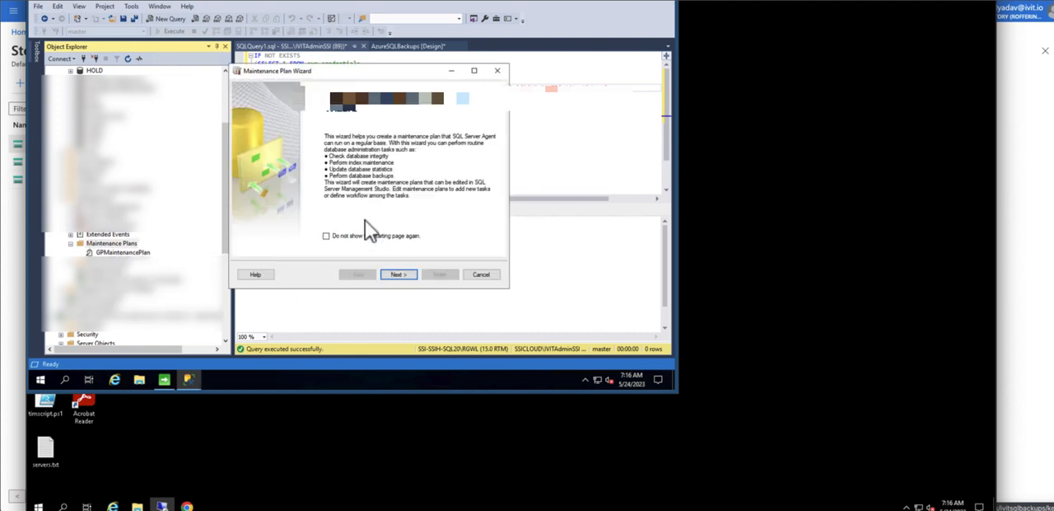
left_click(398, 273)
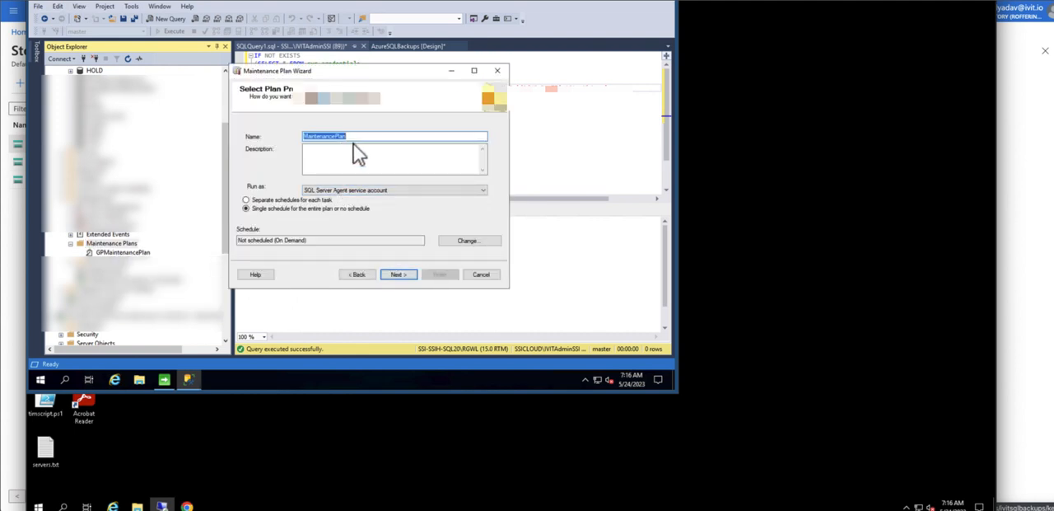
type("AzureSQLBa")
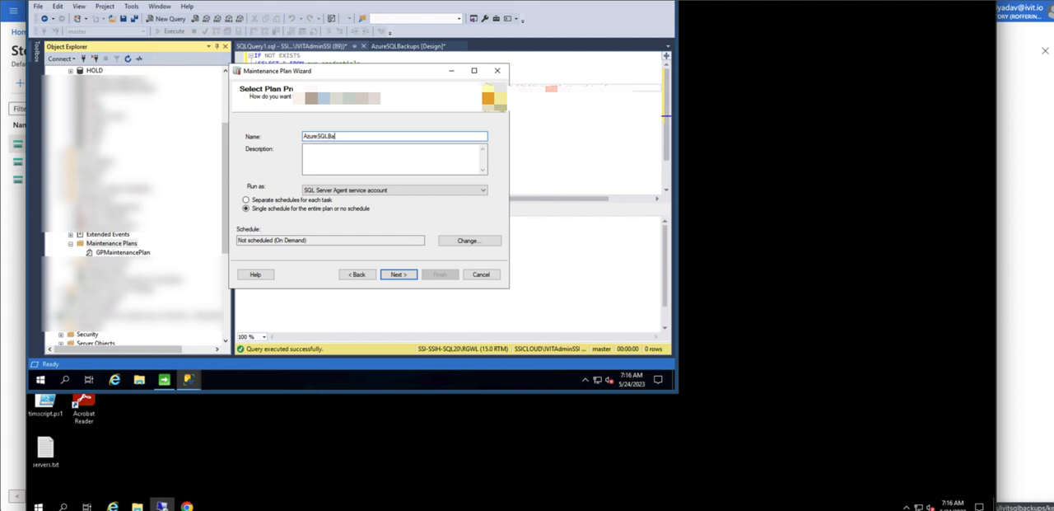
left_click(467, 240)
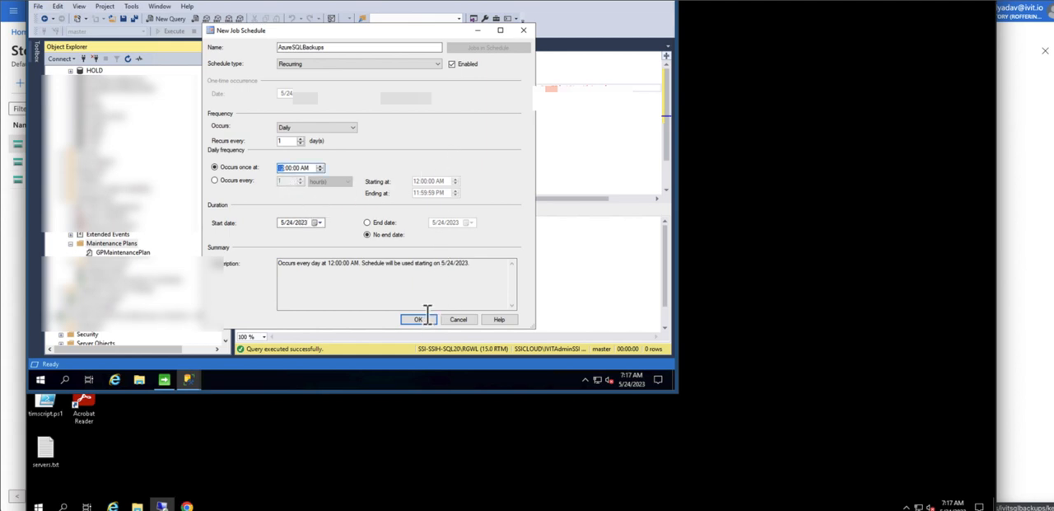
left_click(418, 320)
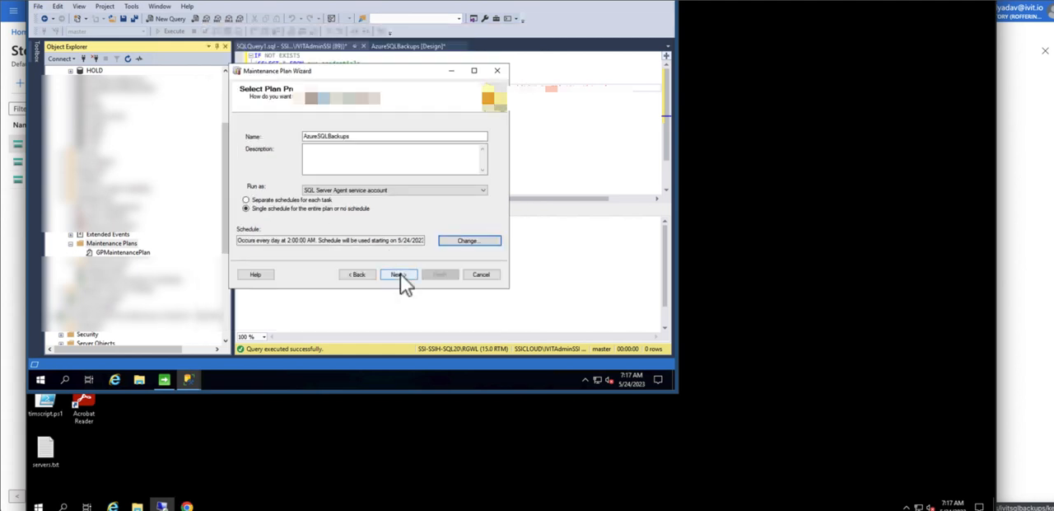
left_click(399, 273)
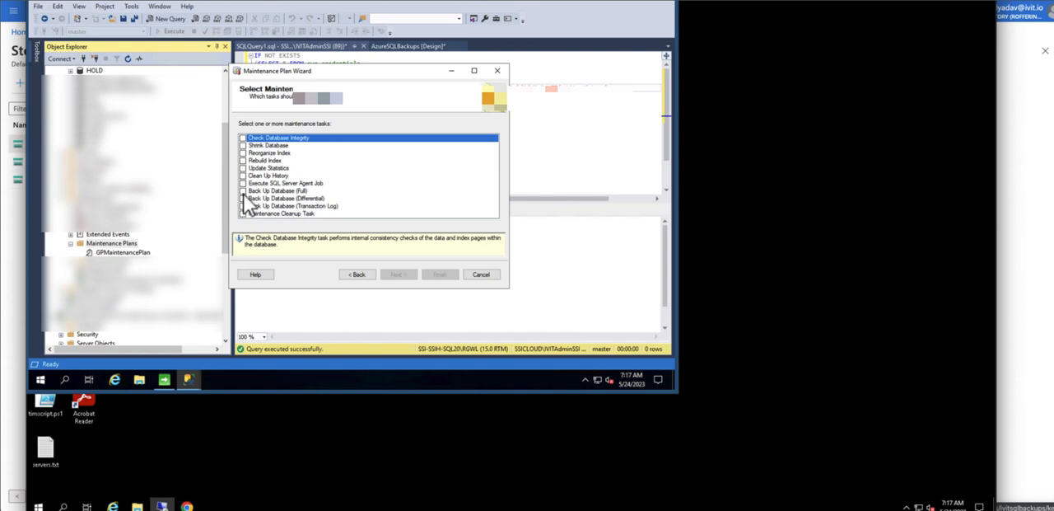
Add a Back Up Database (Full) task for all databases with destination Back up to URL.
left_click(243, 192)
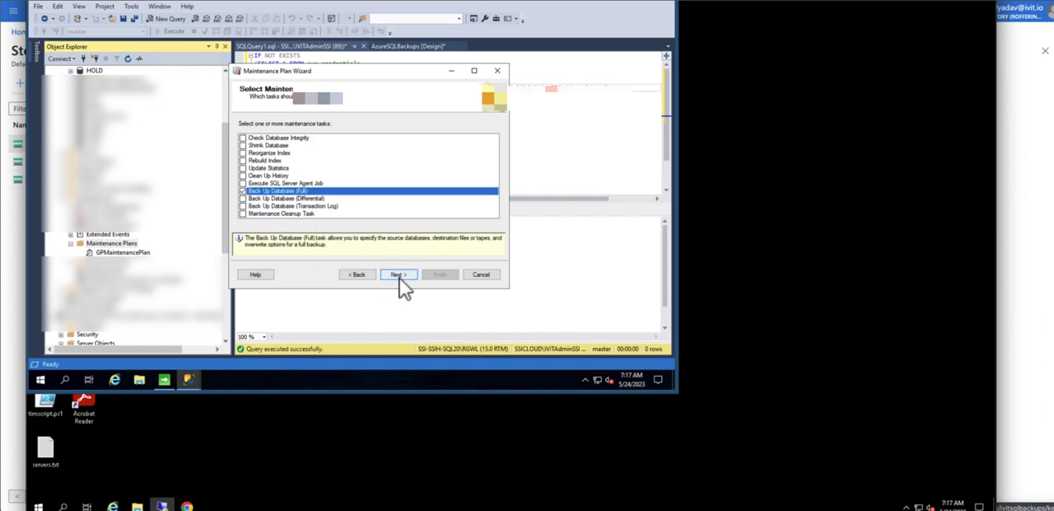
left_click(397, 273)
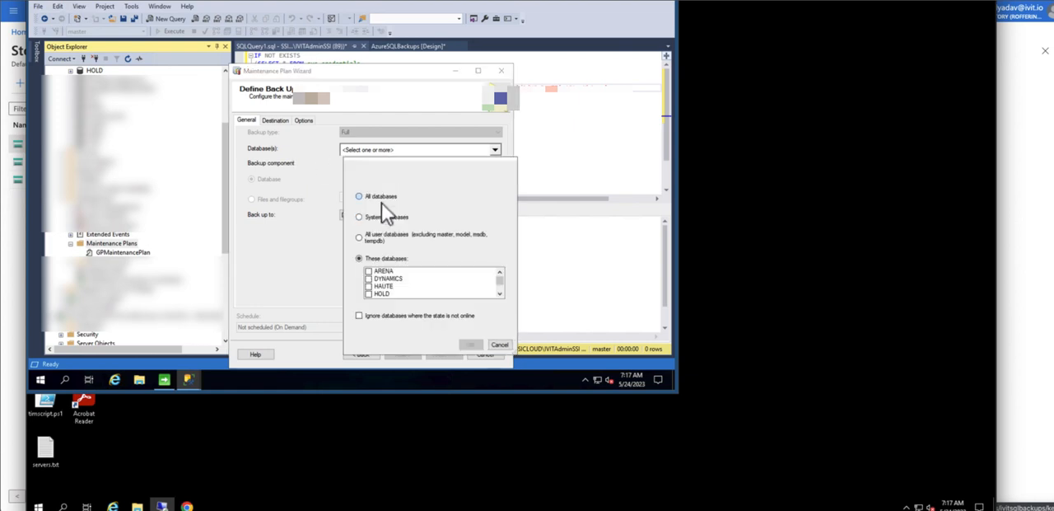
left_click(359, 196)
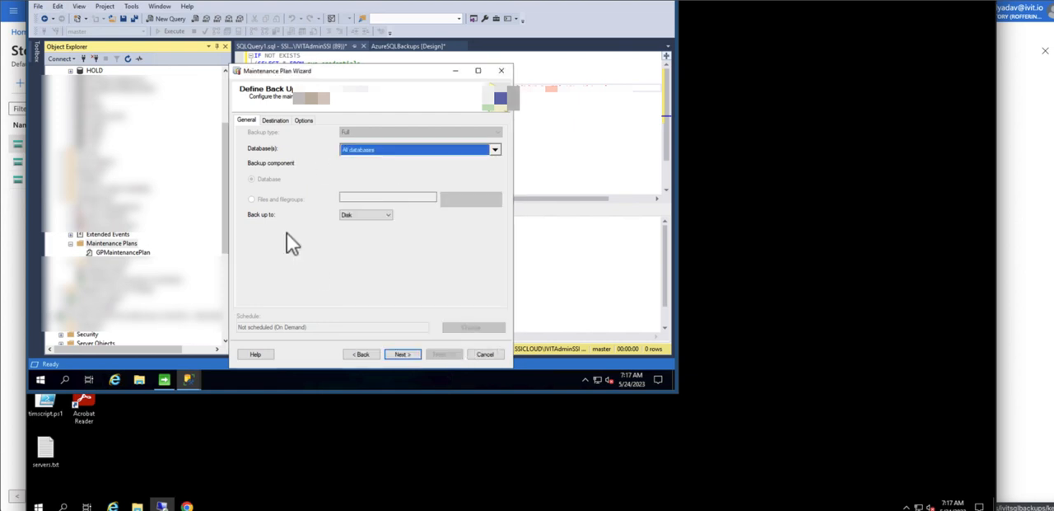
left_click(387, 214)
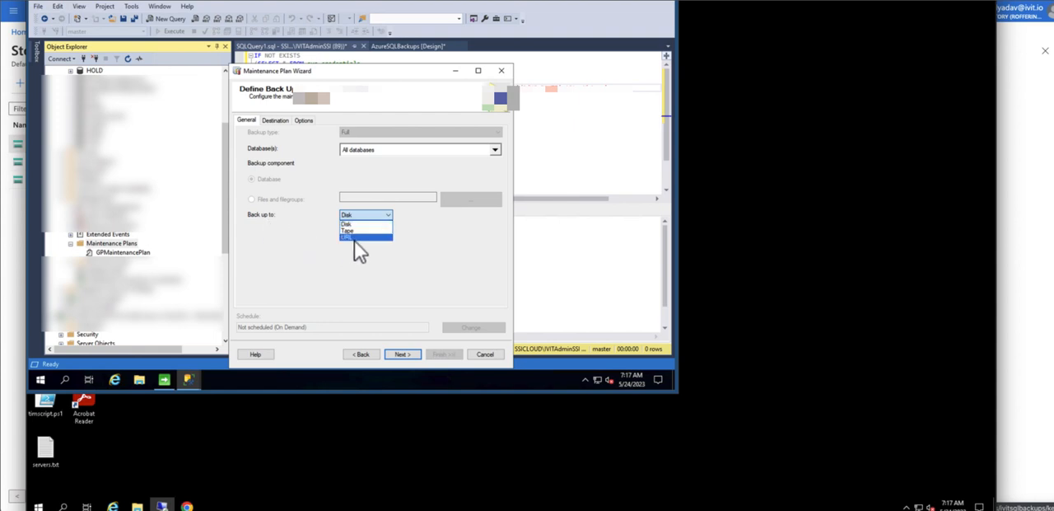
left_click(362, 237)
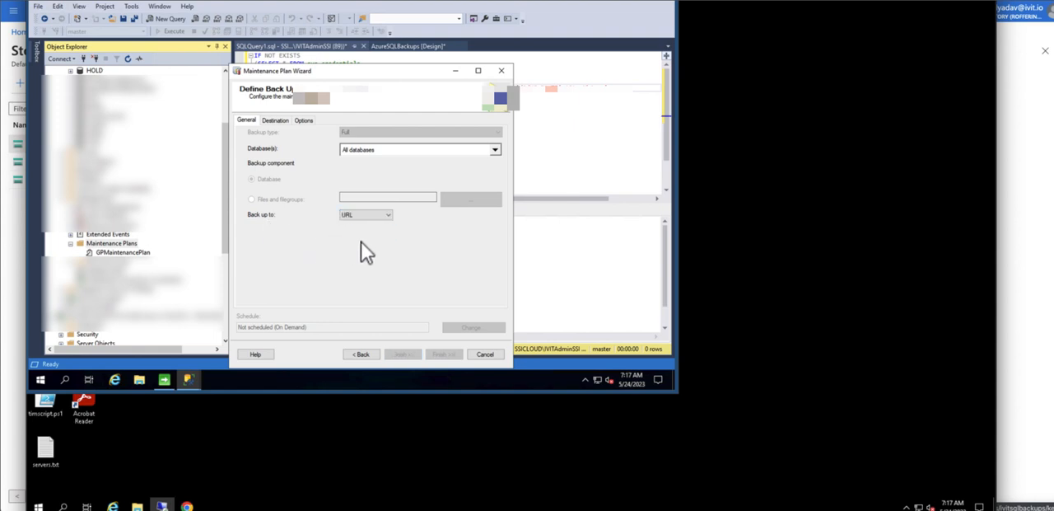
mouse_move(304, 163)
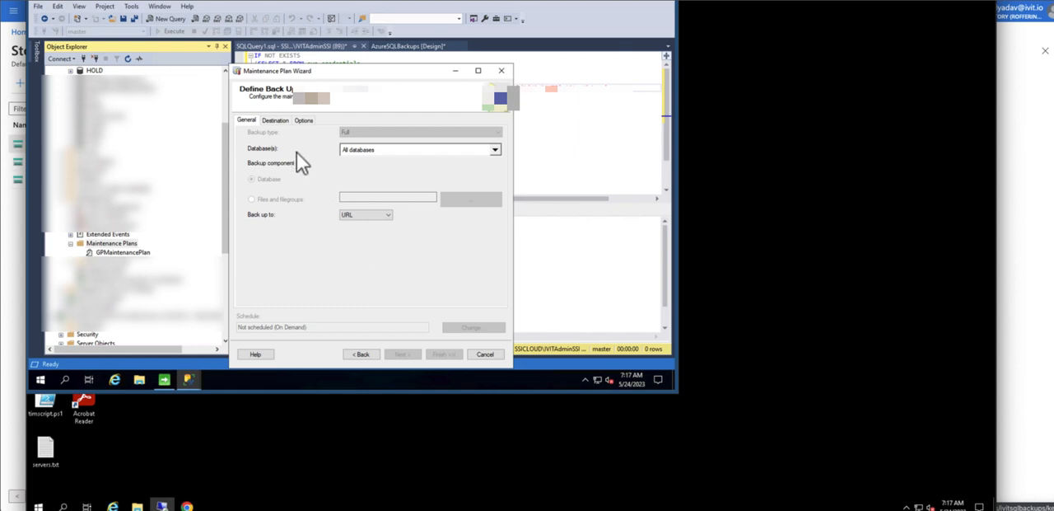
left_click(275, 120)
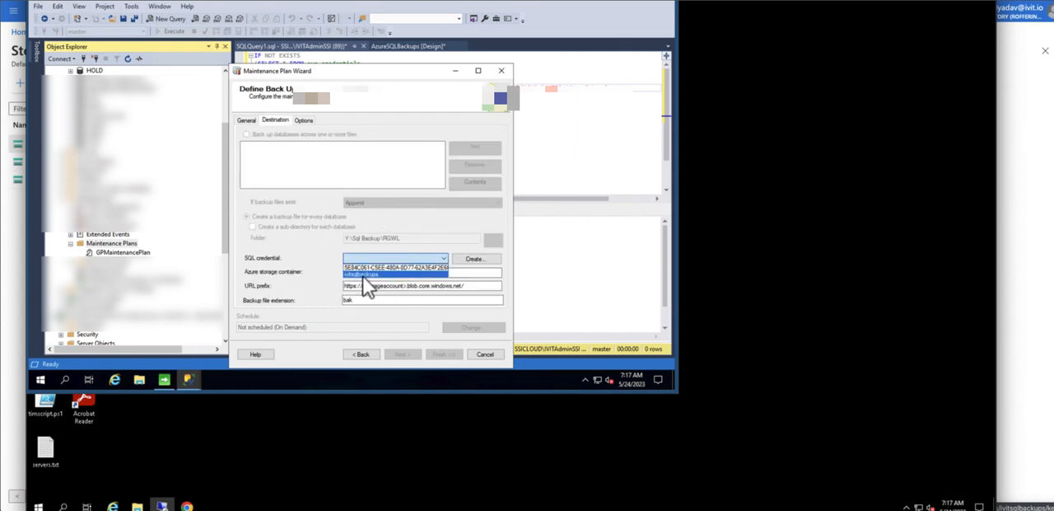
mouse_move(381, 286)
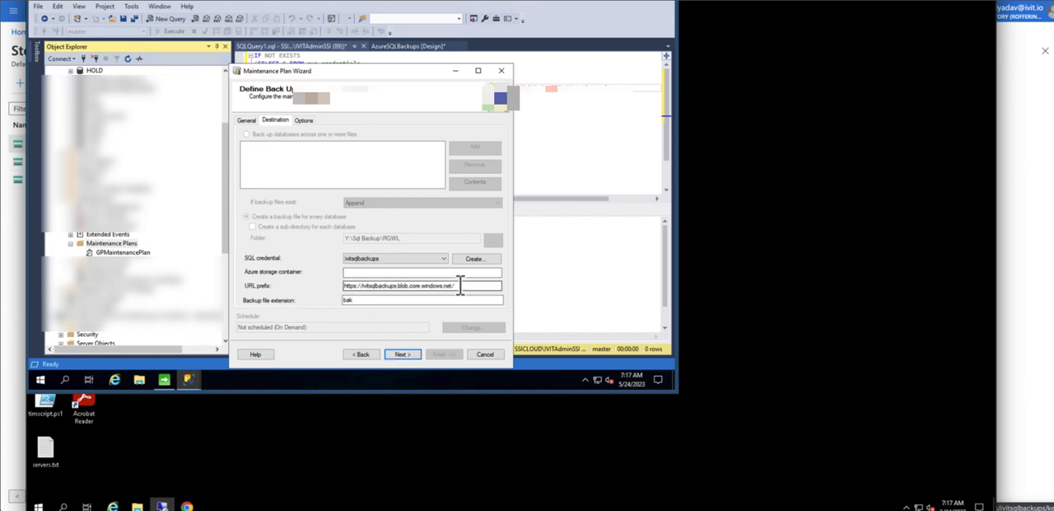
Set the URL prefix for the ivitsqlbackups credential and reopen the account's containers list in Azure.
triple_click(420, 286)
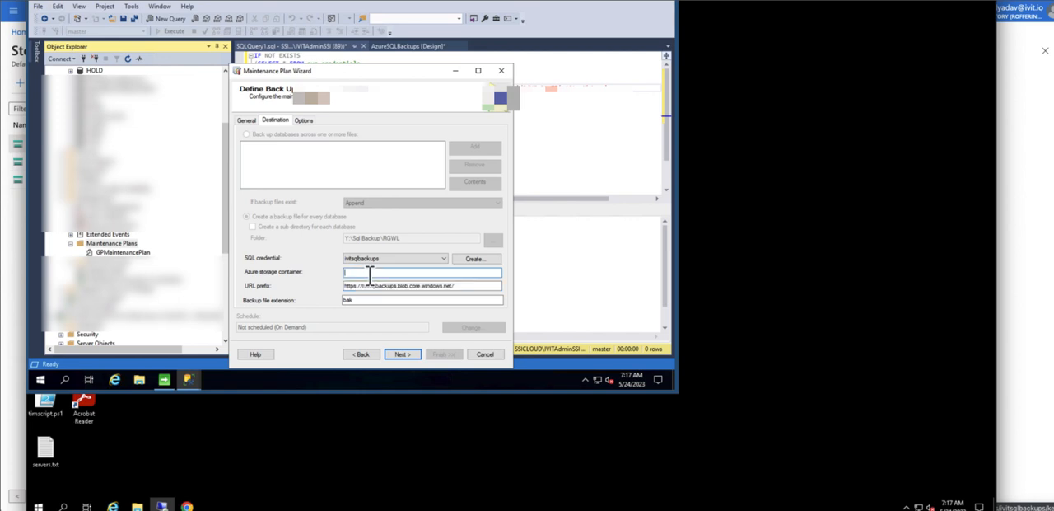
mouse_move(262, 290)
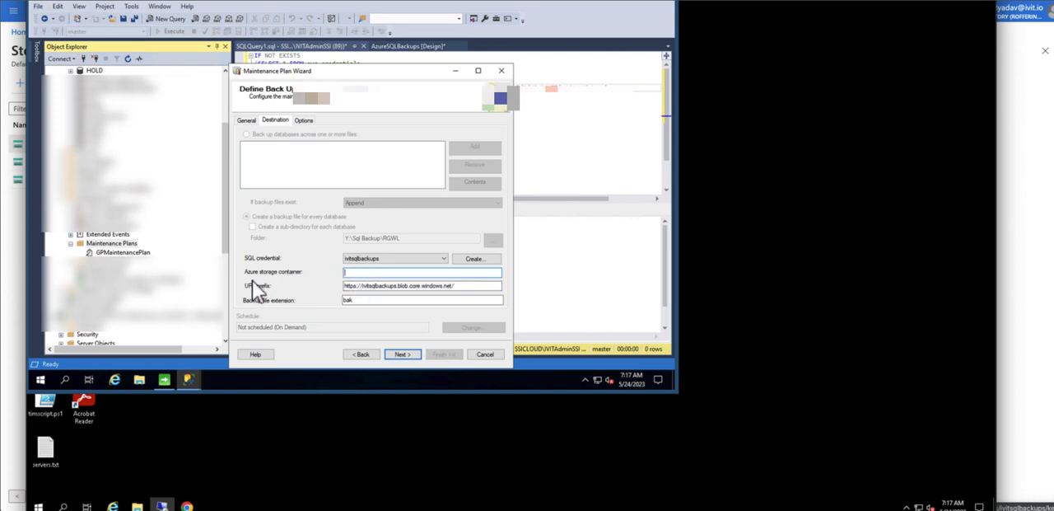
mouse_move(297, 289)
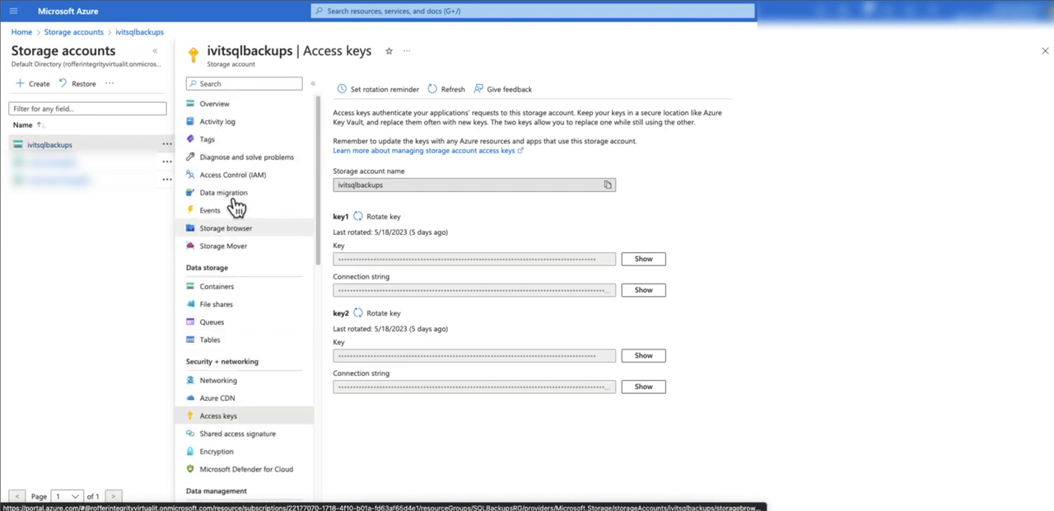
left_click(217, 287)
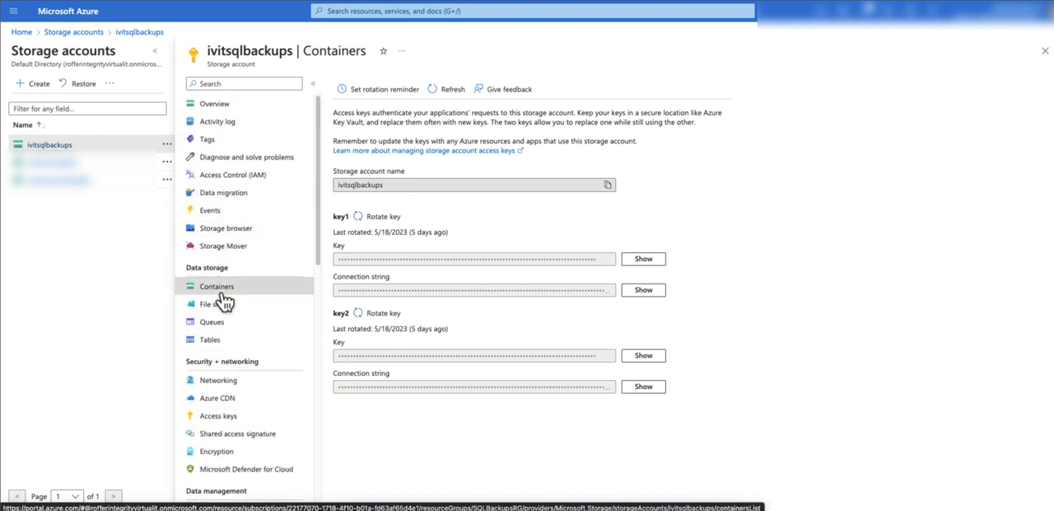
left_click(218, 287)
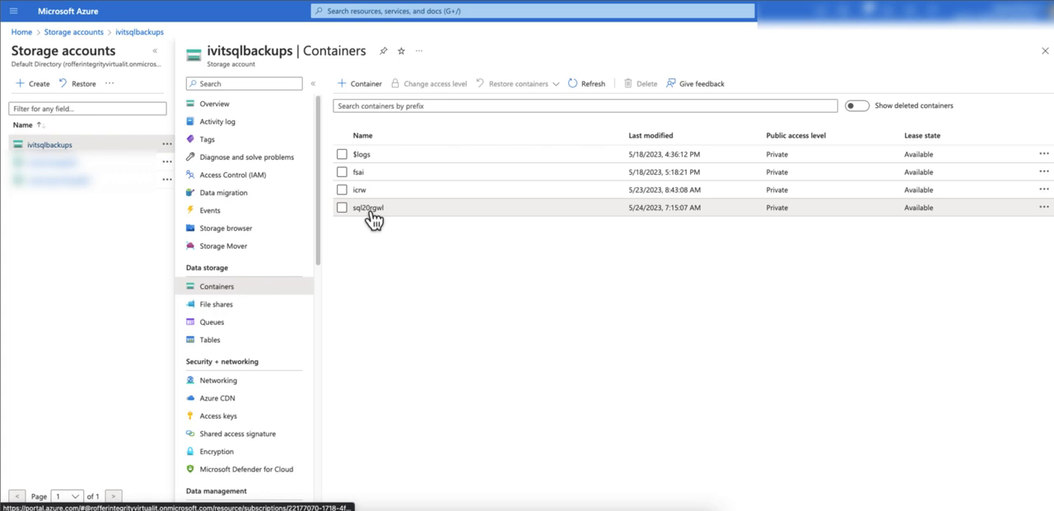
mouse_move(414, 243)
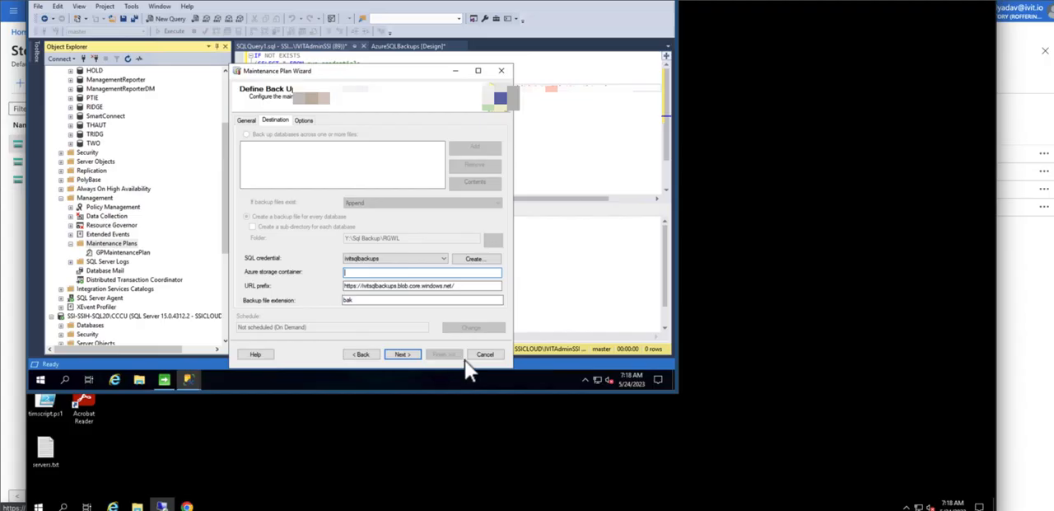
Finish the wizard so the AzureSQLBackups plan is created, then run it to produce the .bak backups.
type("sql20rgwl")
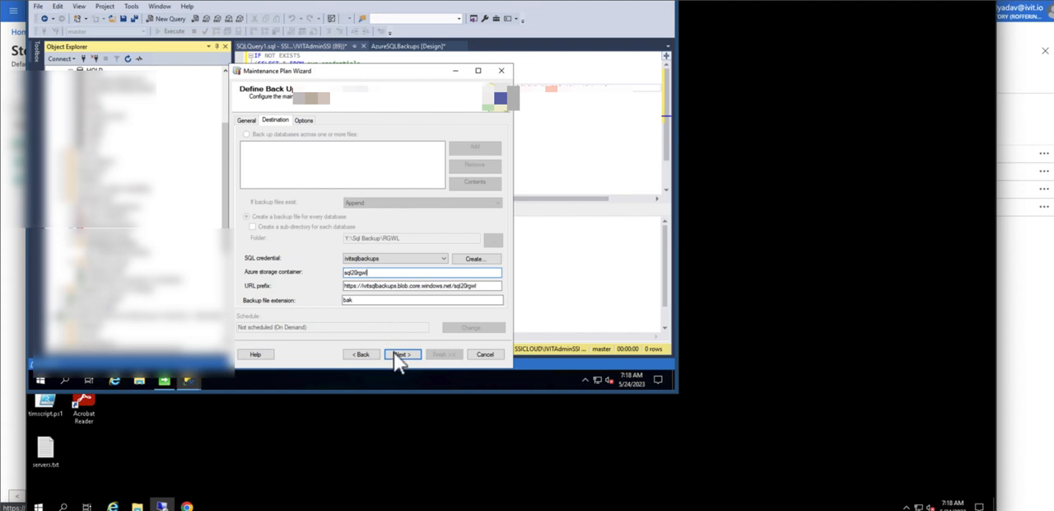
left_click(401, 352)
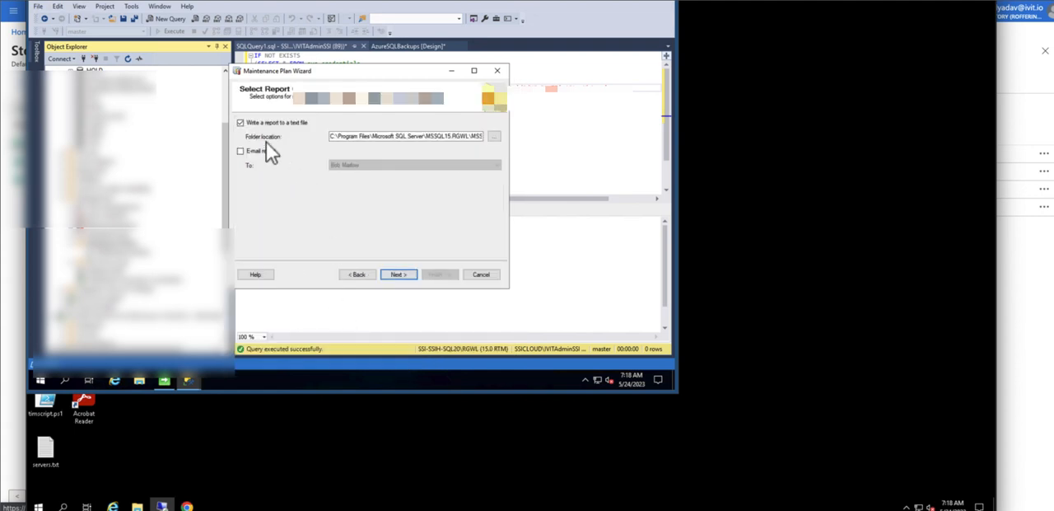
left_click(398, 274)
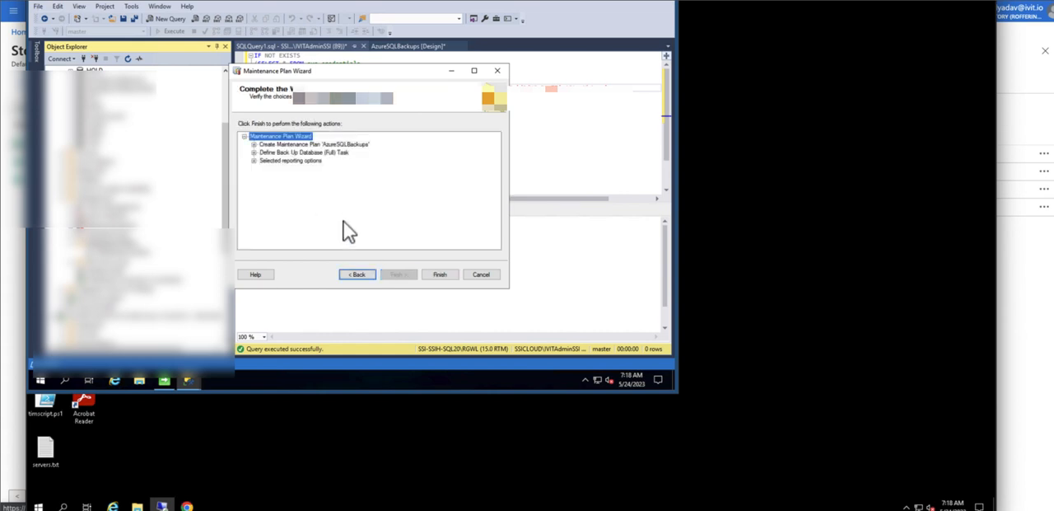
left_click(440, 273)
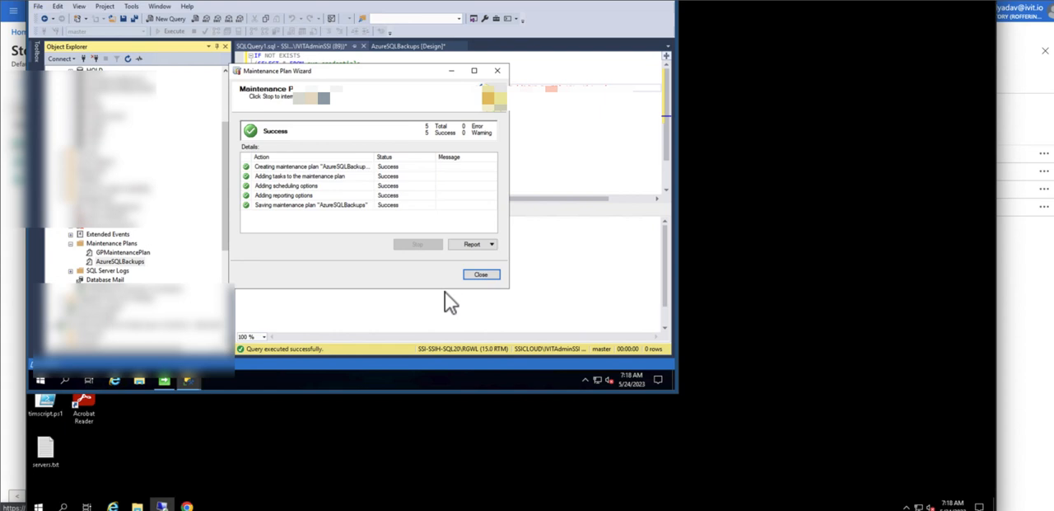
left_click(481, 273)
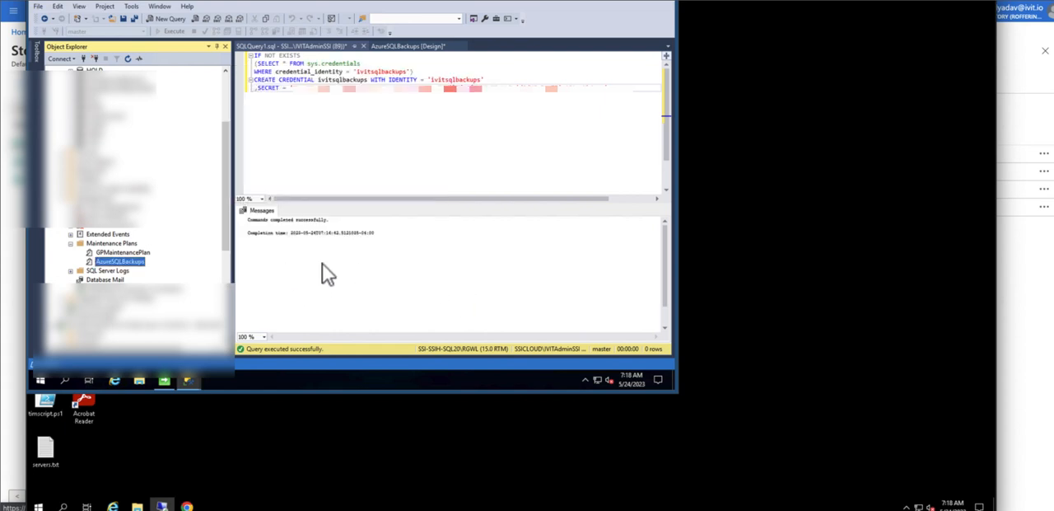
right_click(116, 260)
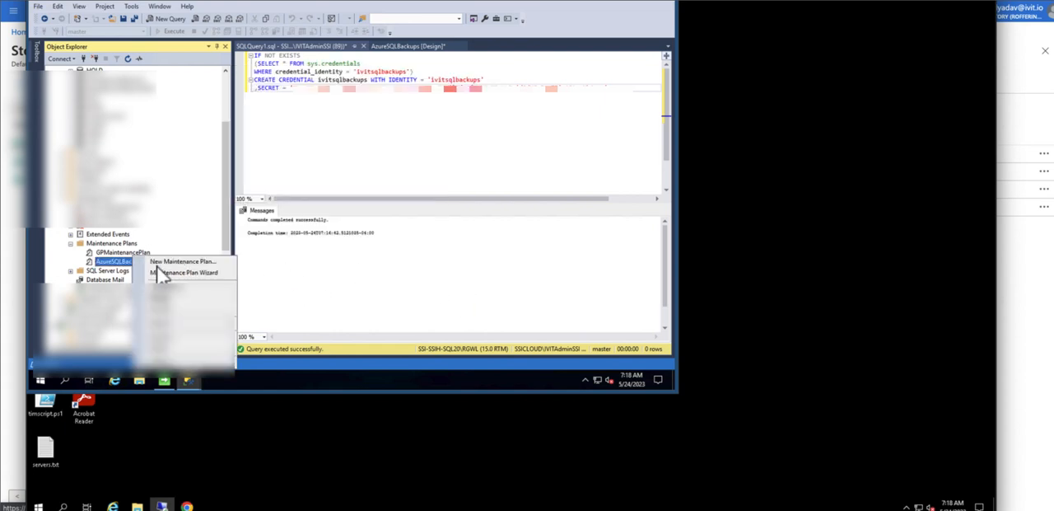
left_click(183, 260)
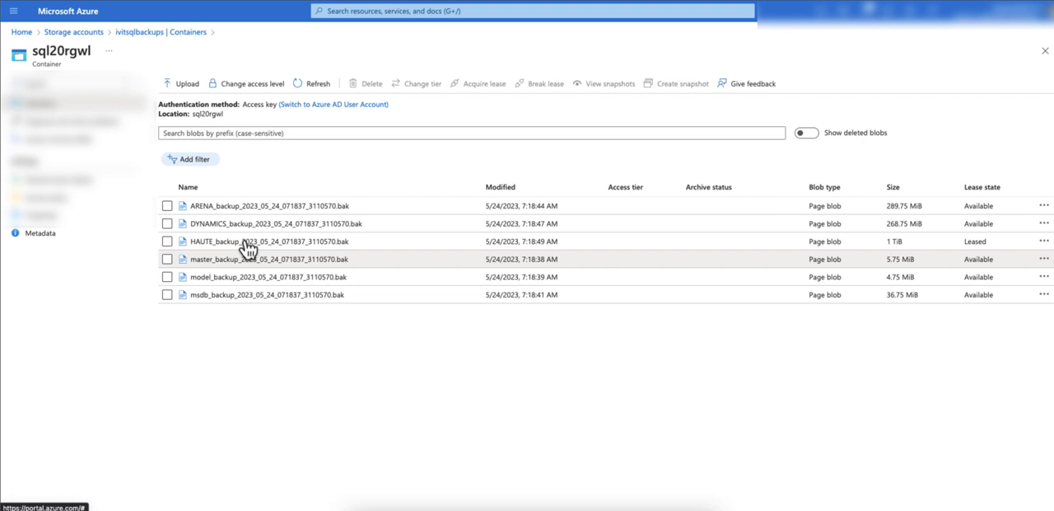
mouse_move(322, 341)
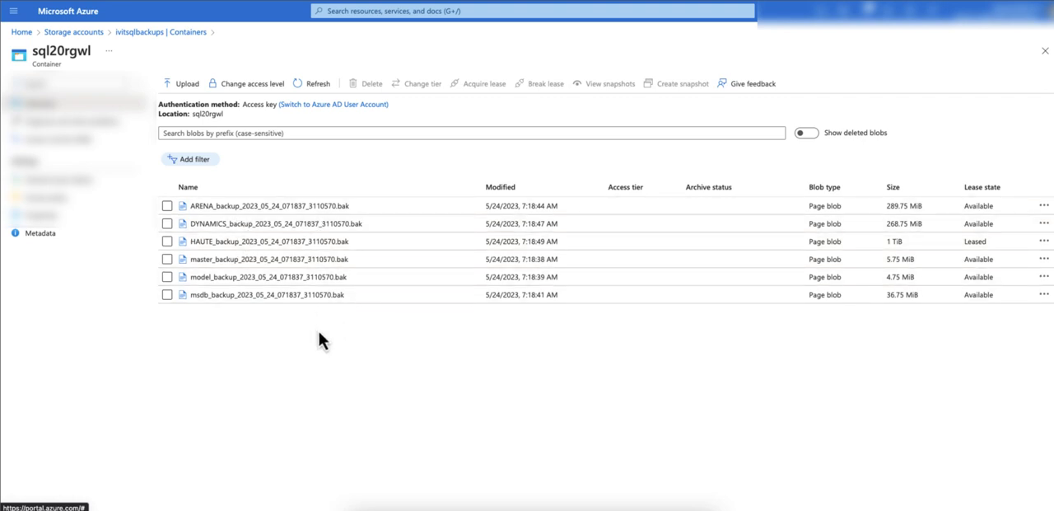
mouse_move(316, 341)
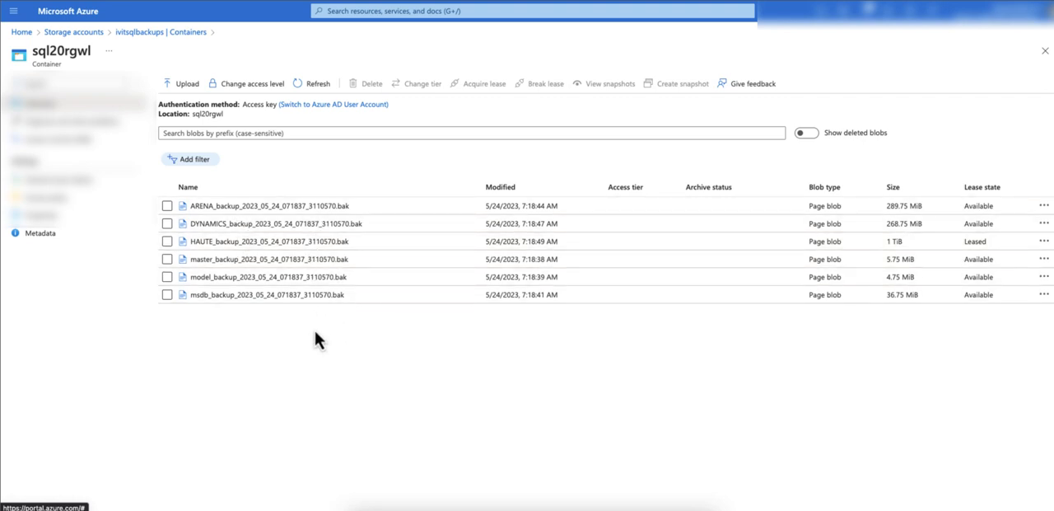
mouse_move(277, 214)
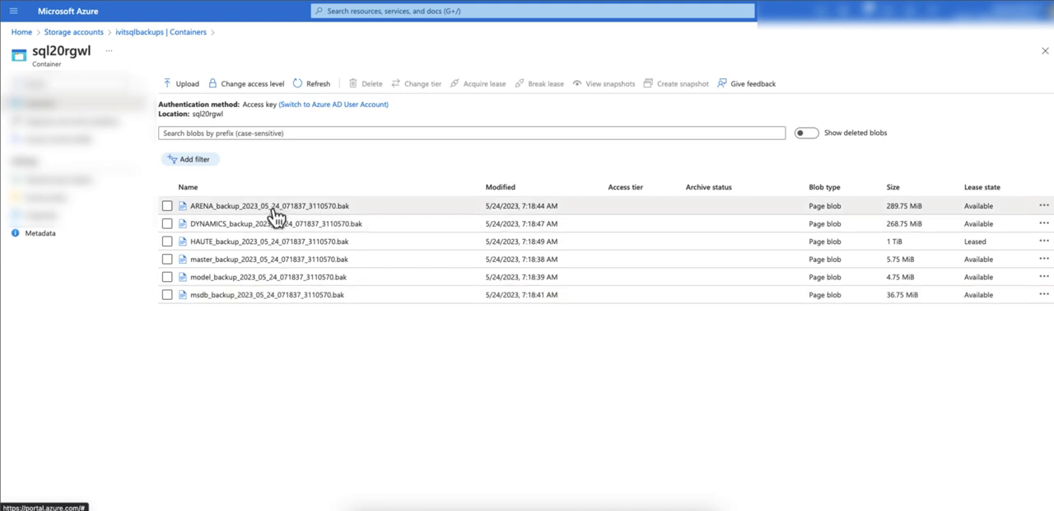
mouse_move(430, 293)
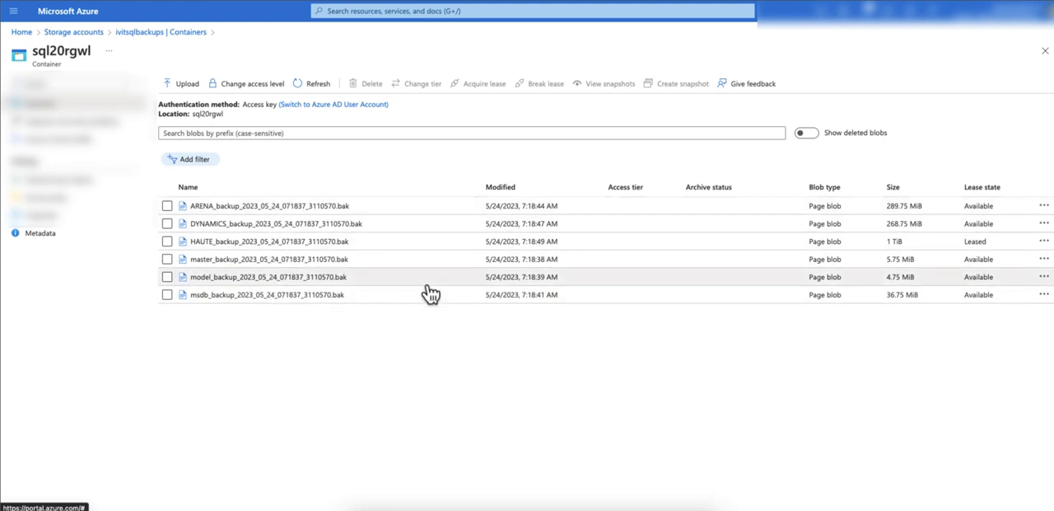
mouse_move(247, 215)
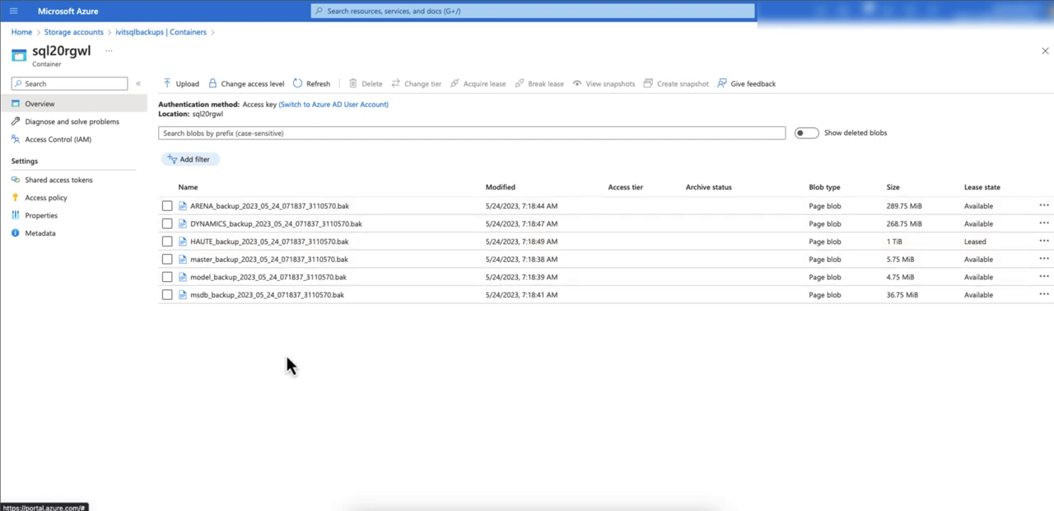
mouse_move(205, 285)
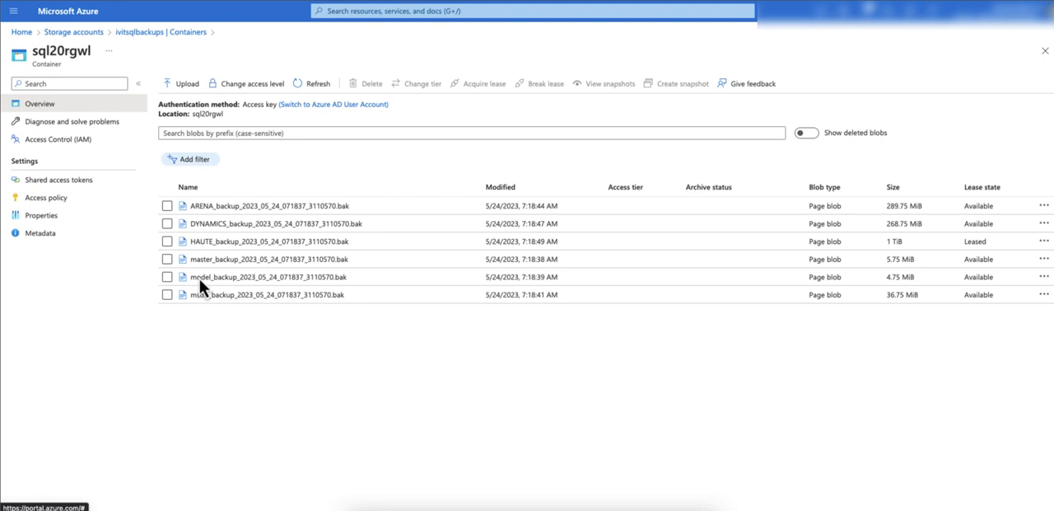
mouse_move(145, 33)
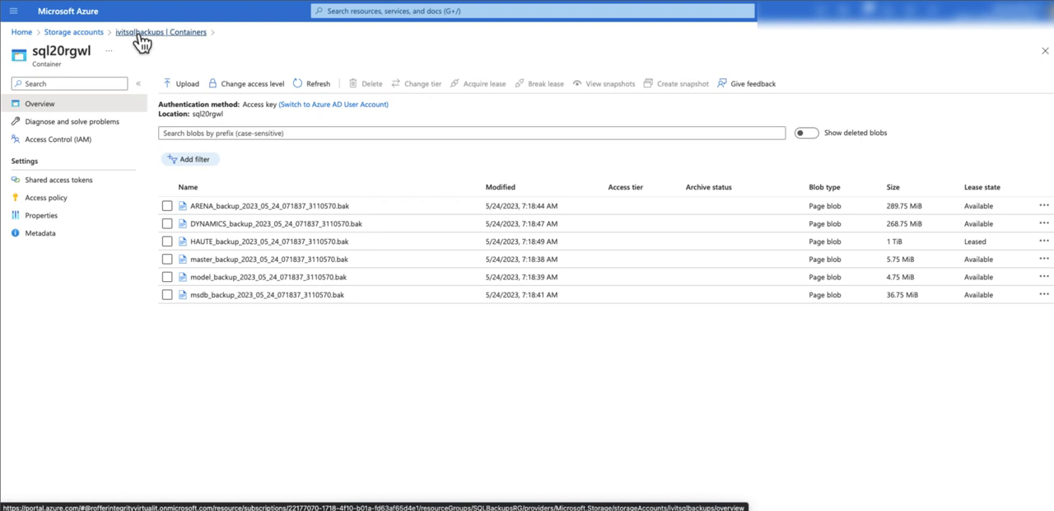
Return to the ivitsqlbackups storage account and begin adding a task under Tasks (preview).
left_click(145, 31)
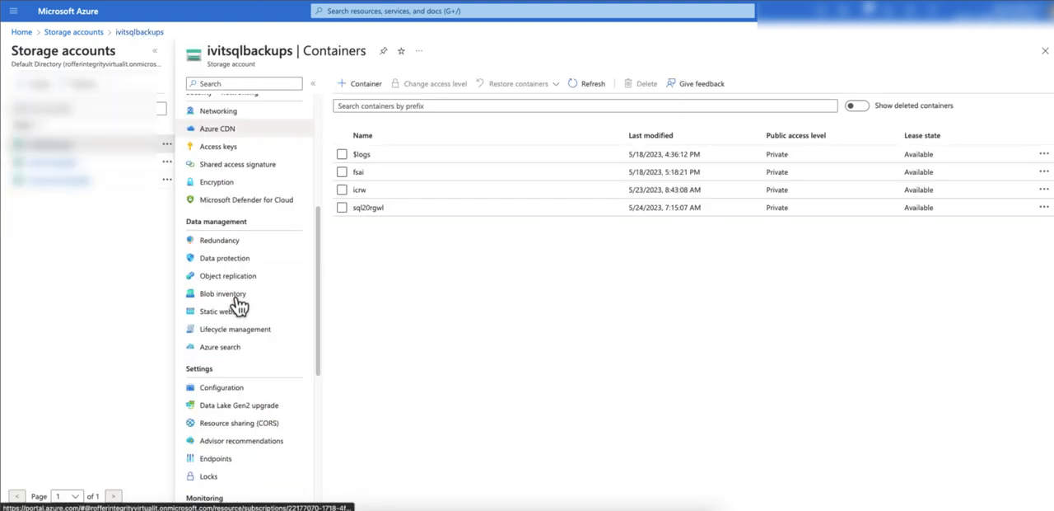
scroll("down", 3)
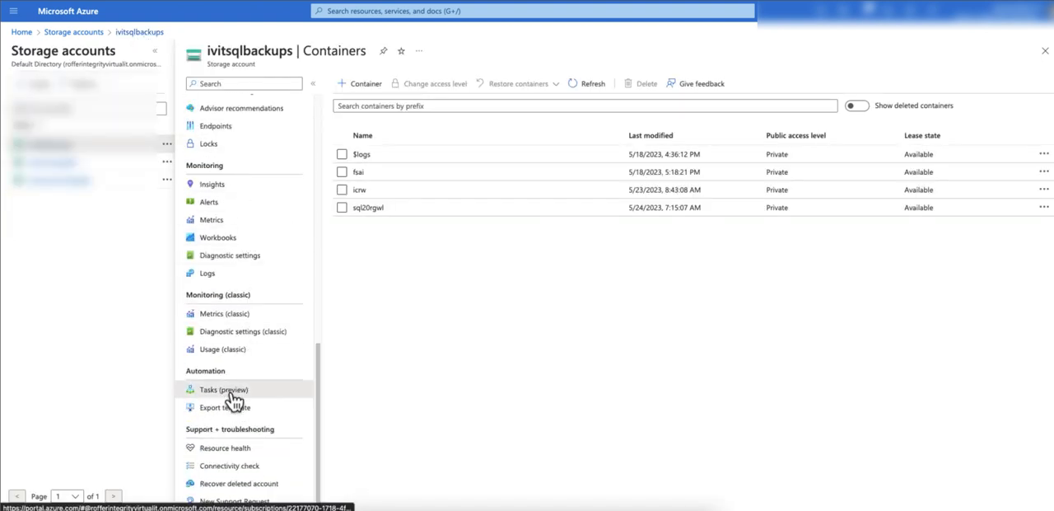
left_click(224, 388)
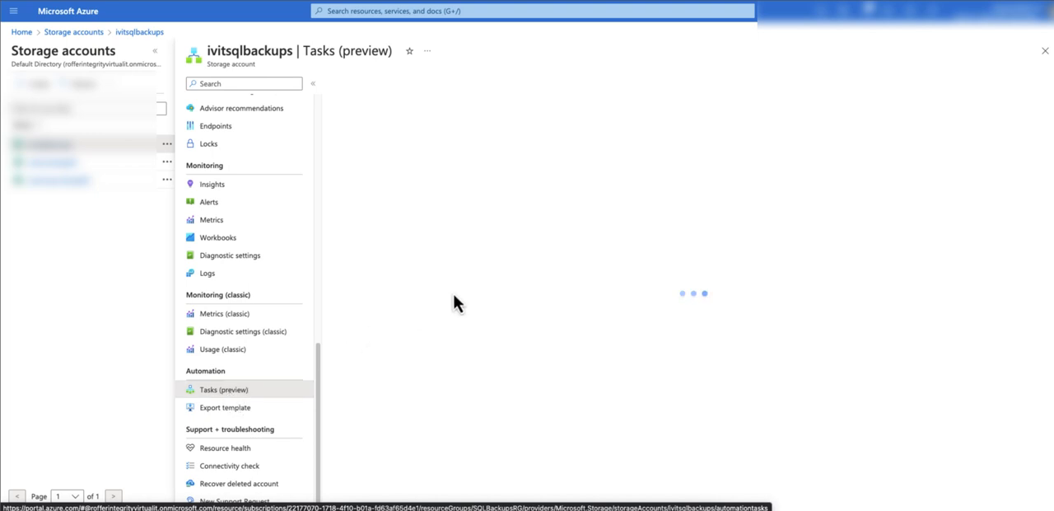
mouse_move(524, 230)
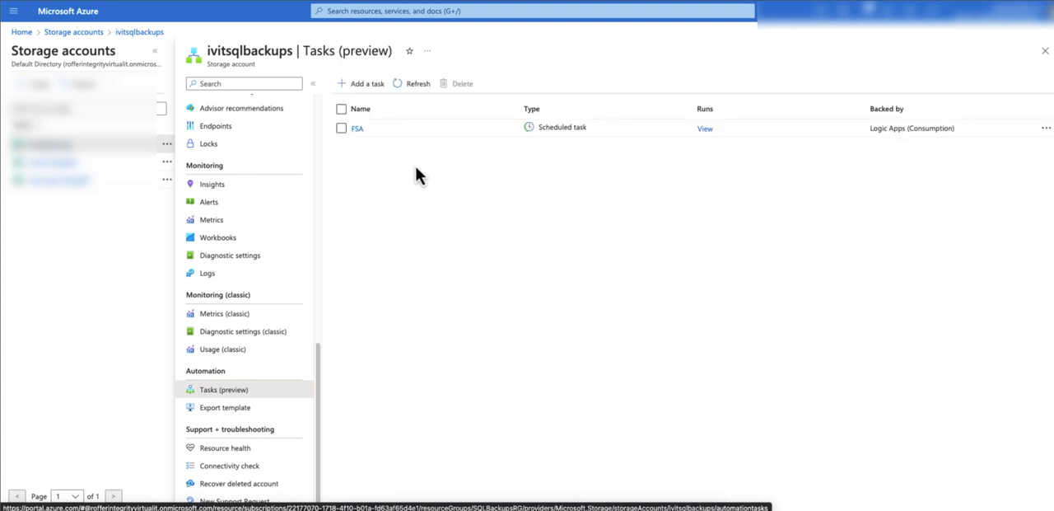
left_click(368, 82)
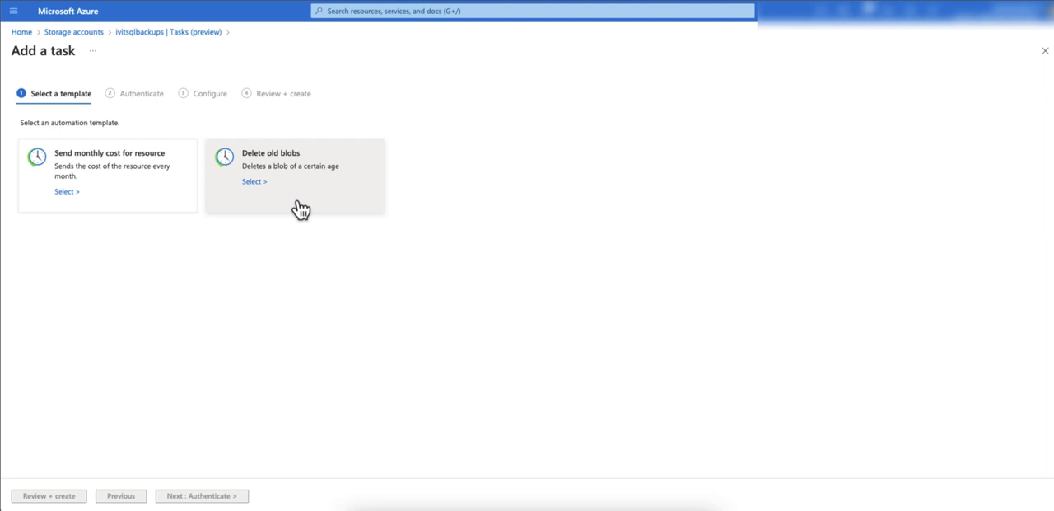
mouse_move(262, 175)
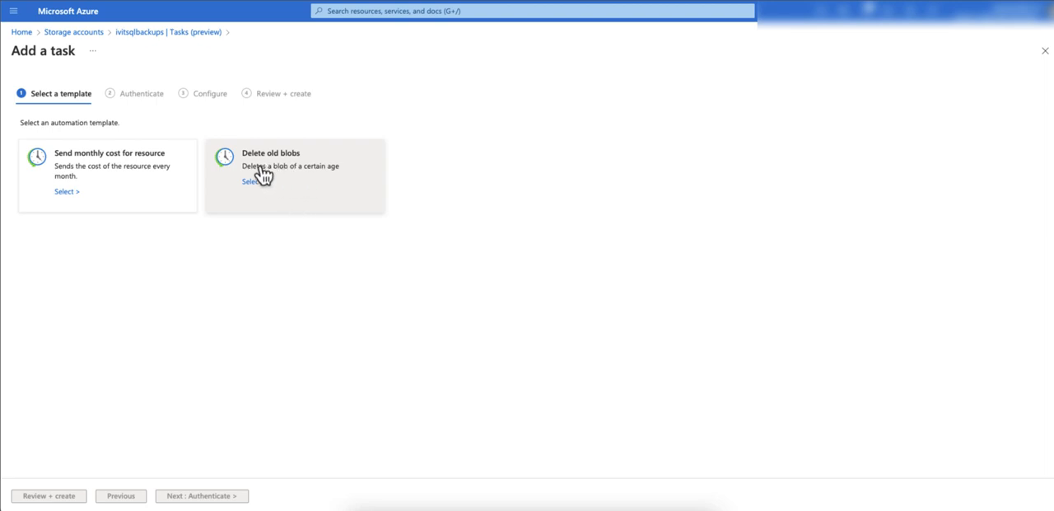
mouse_move(290, 194)
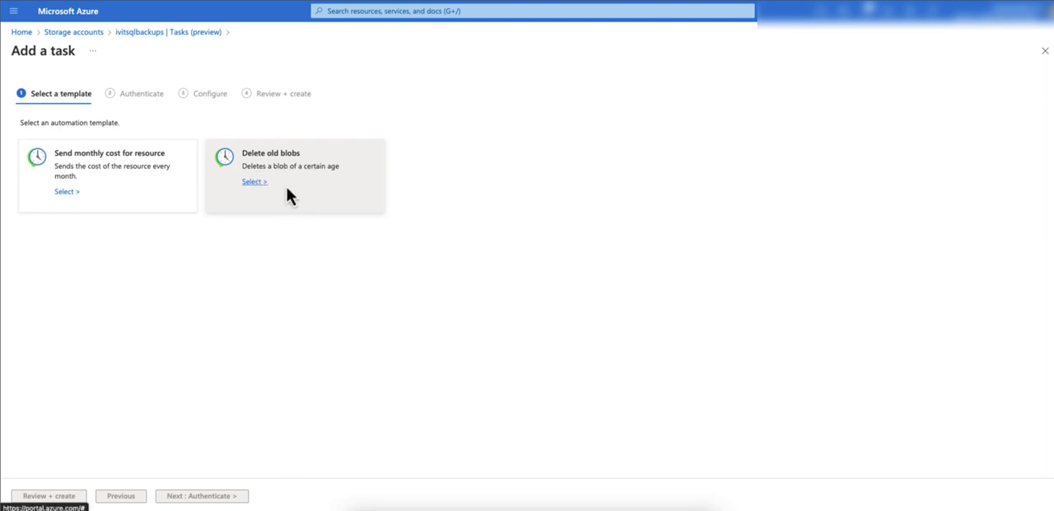
Choose the Delete old blobs template and continue past the connection step to configuration.
left_click(253, 181)
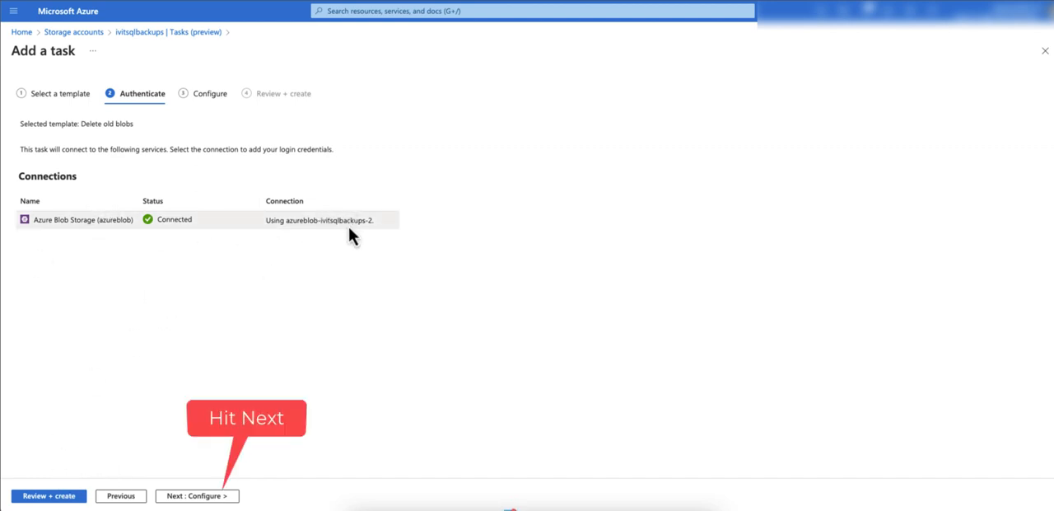
left_click(183, 494)
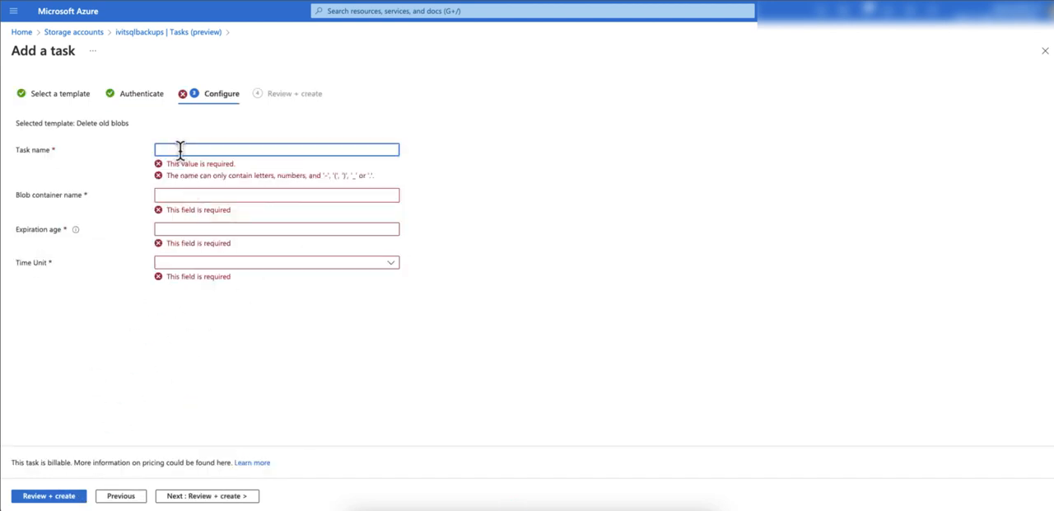
Set the task's blob container name to sql20rgwl.
type("sql20")
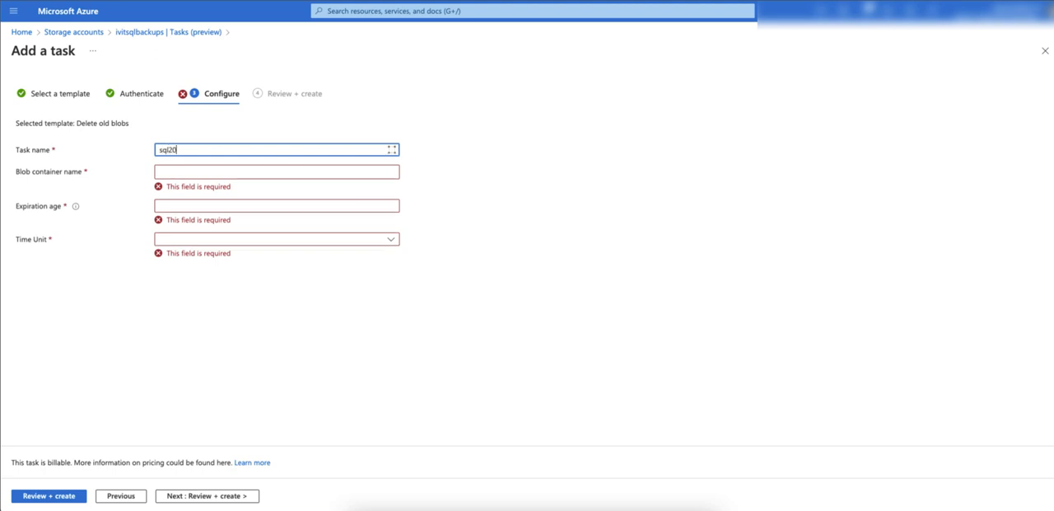
left_click(277, 171)
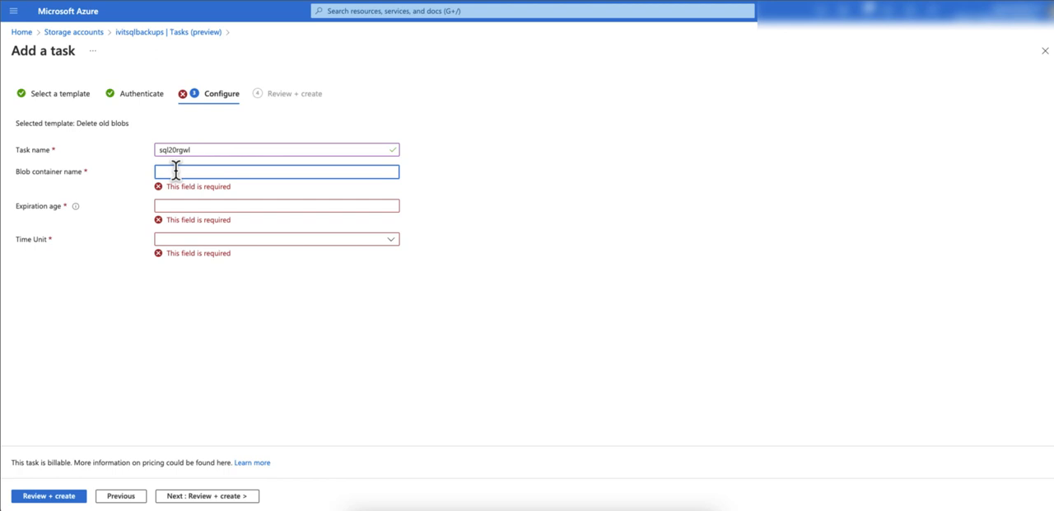
type("sql20")
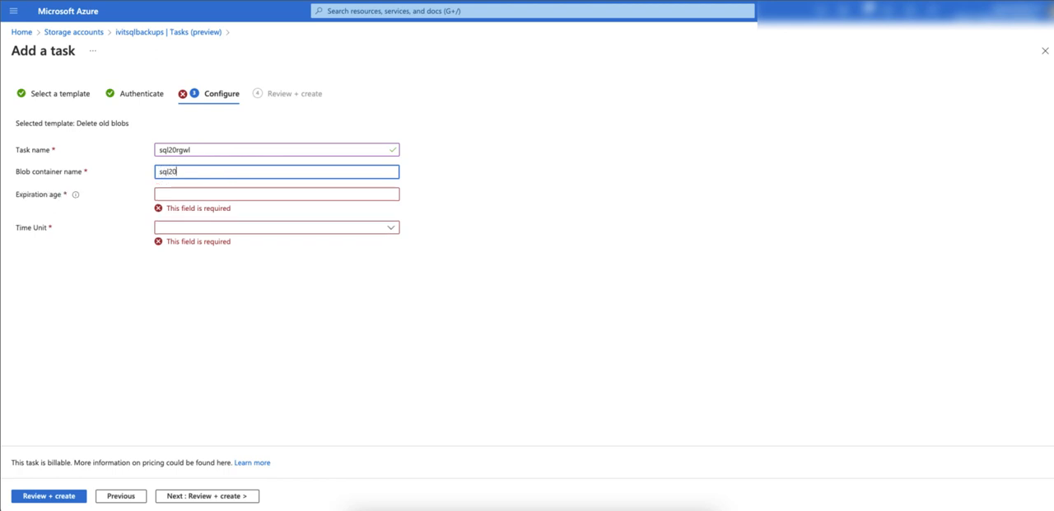
type("rgwl")
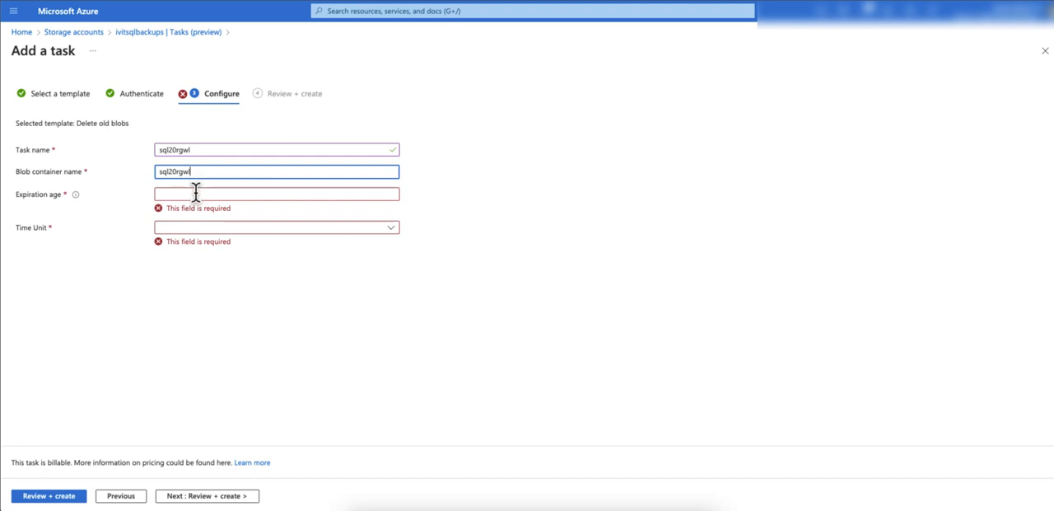
mouse_move(189, 195)
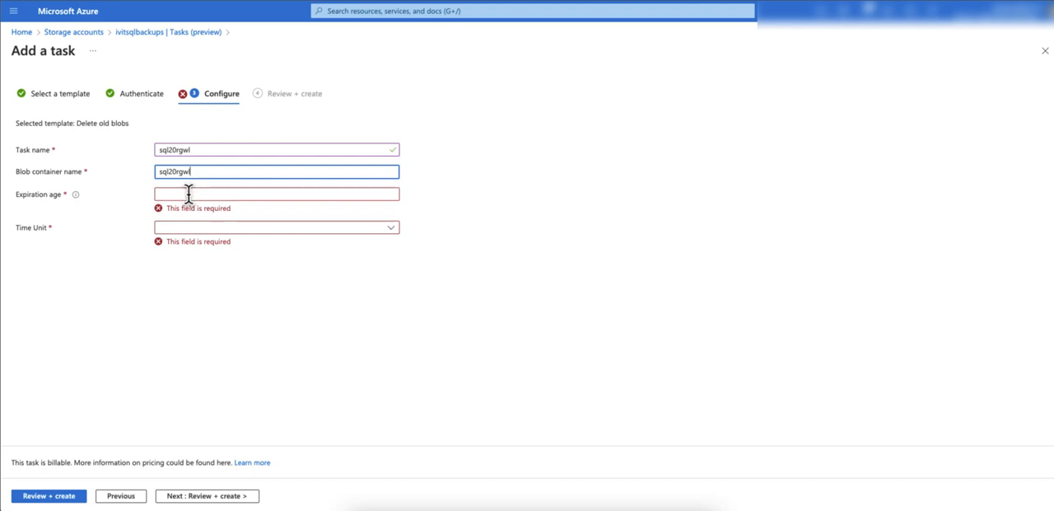
Set the expiration age to 15 Days and proceed to Review + create.
type("1")
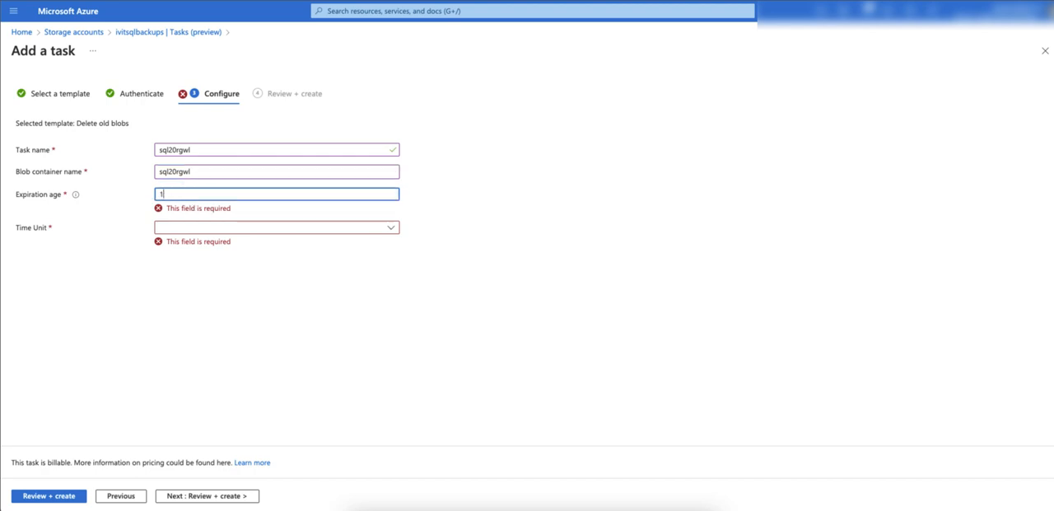
left_click(277, 215)
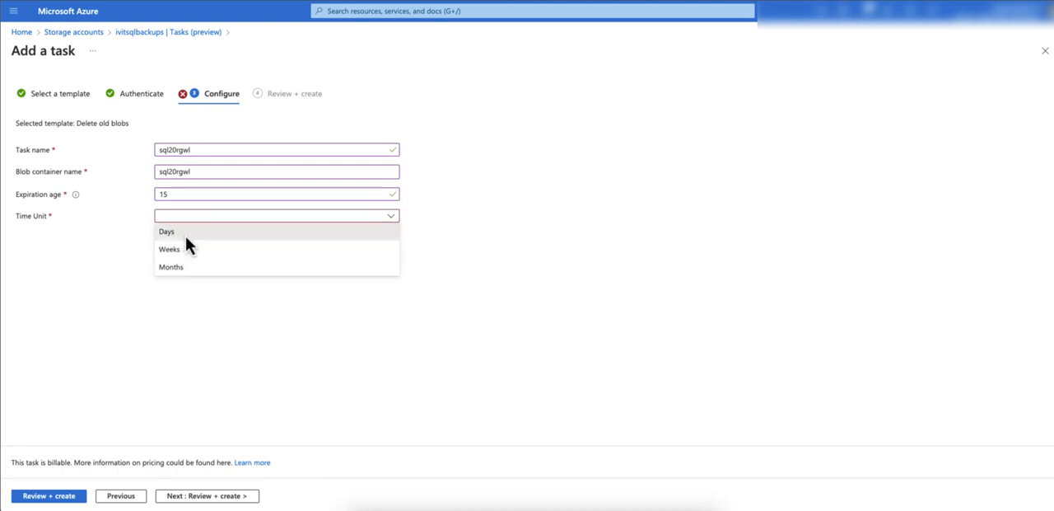
left_click(165, 231)
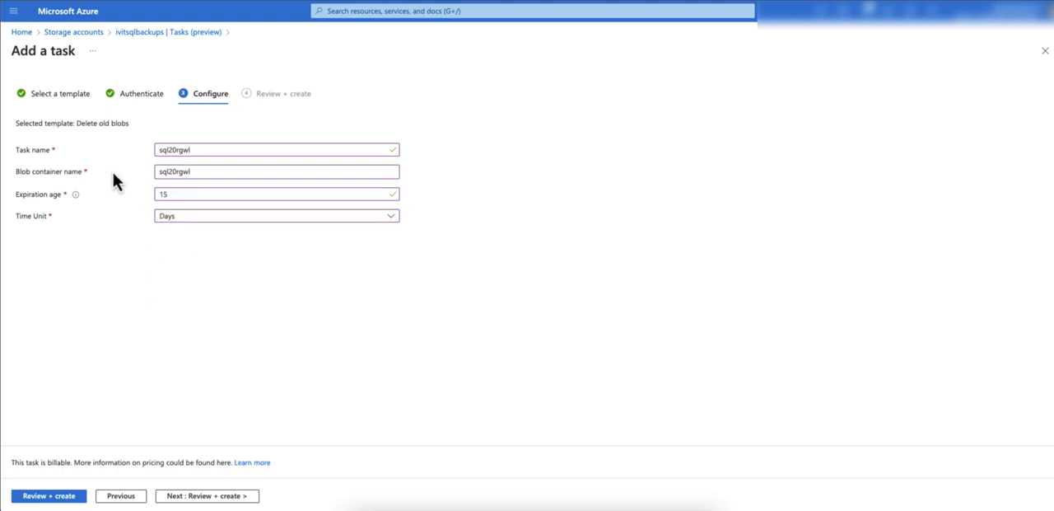
mouse_move(62, 197)
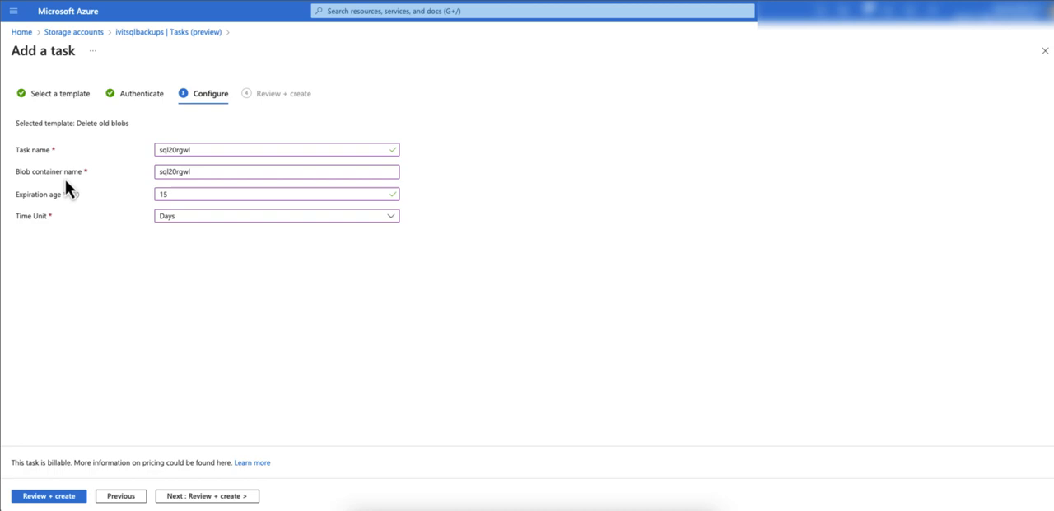
left_click(247, 195)
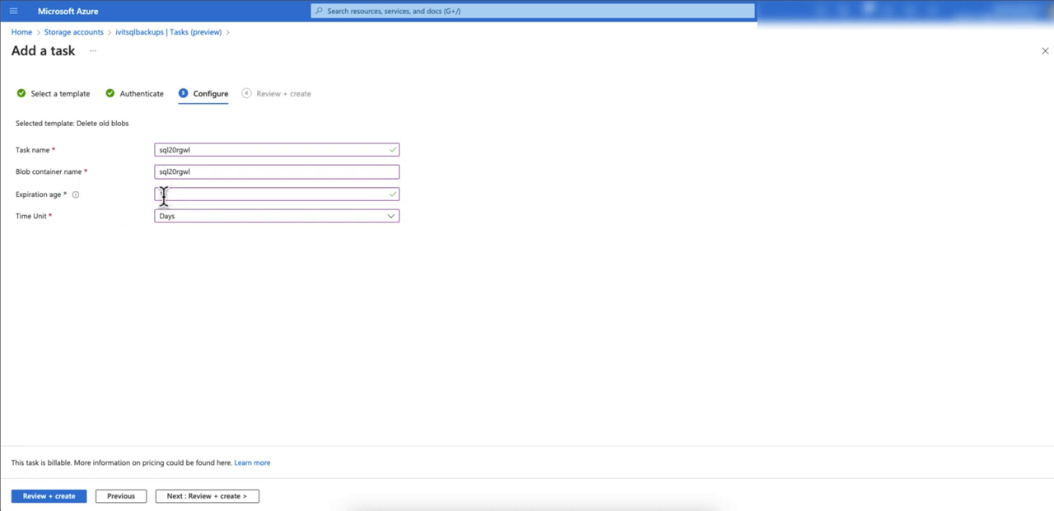
type("15")
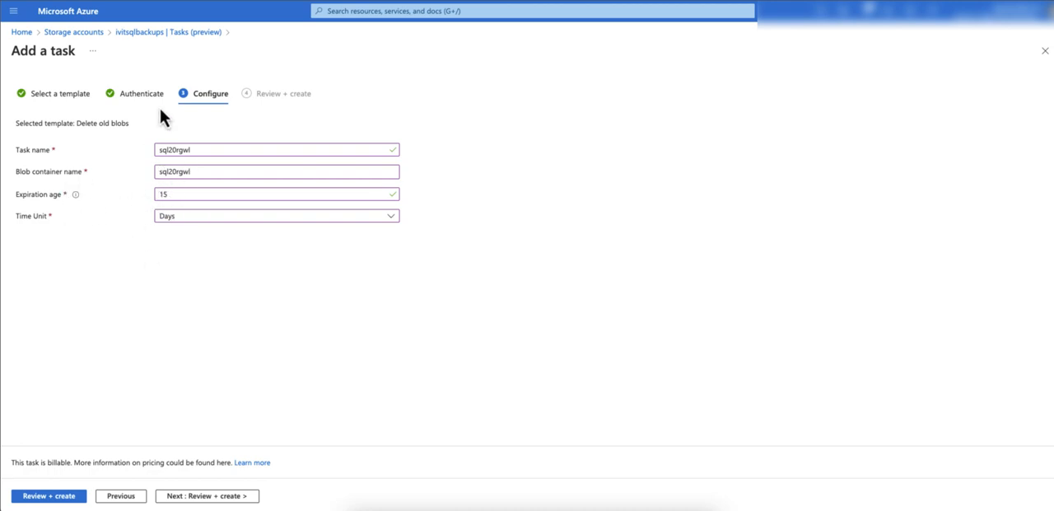
left_click(205, 494)
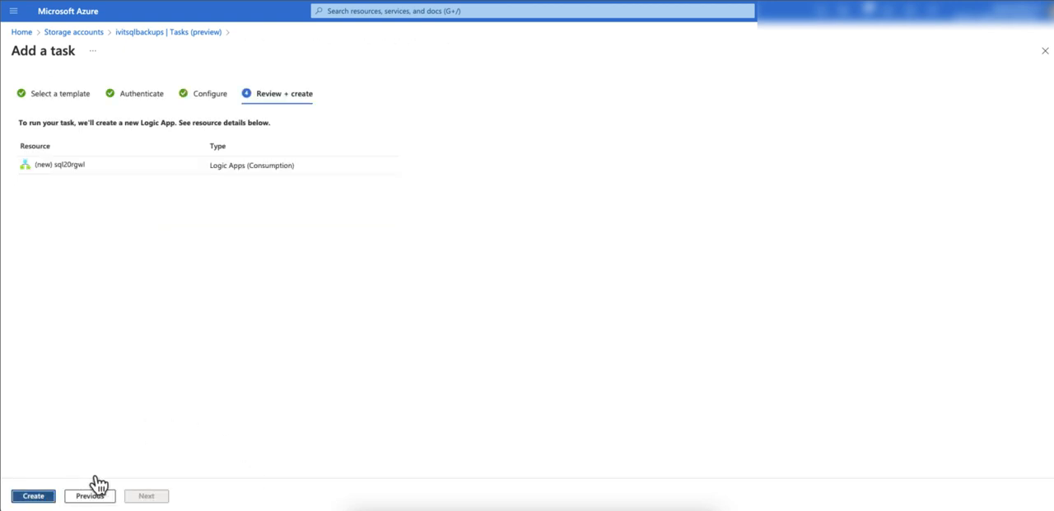
Create the deletion task and select it in the storage account's Tasks list.
left_click(33, 494)
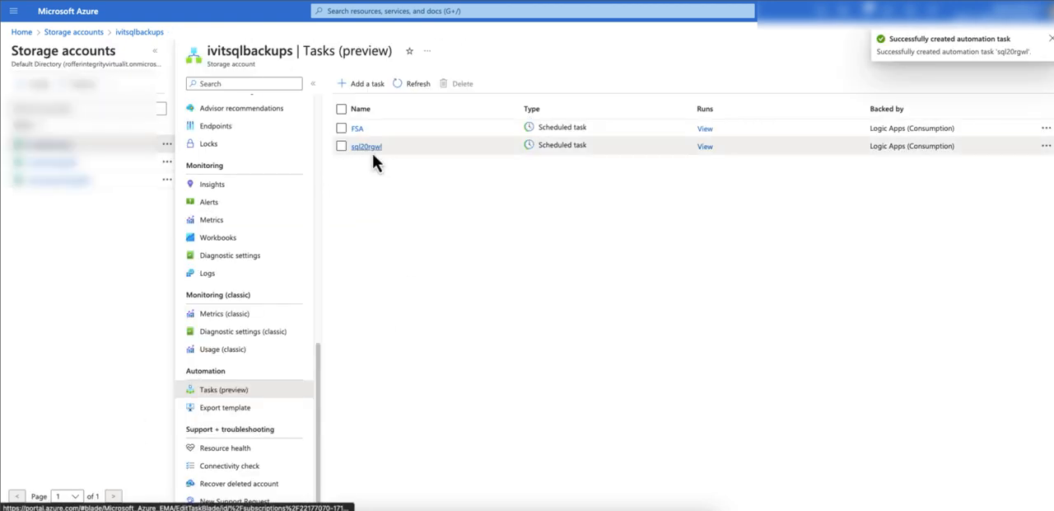
left_click(705, 145)
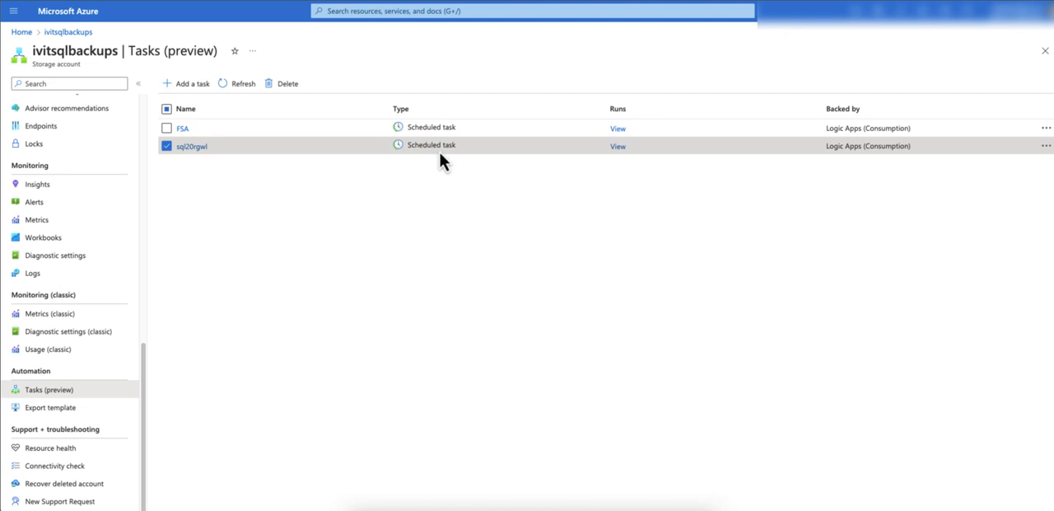
mouse_move(265, 152)
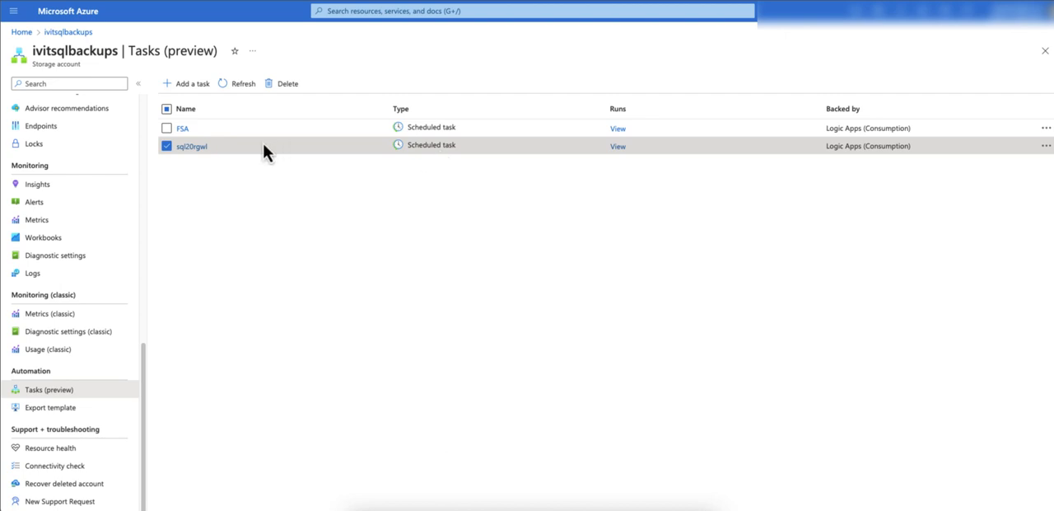
mouse_move(208, 156)
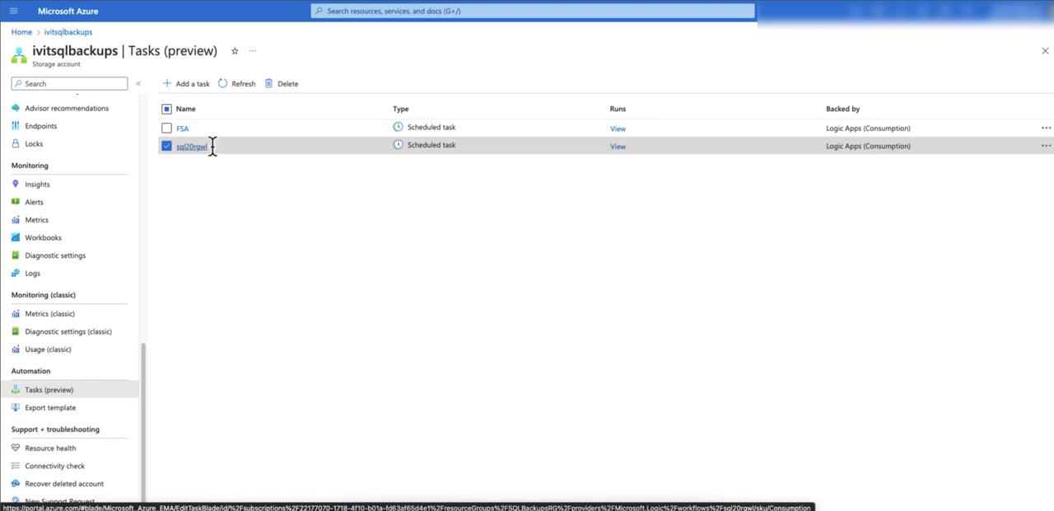
Open the sql20rgwl task's workflow in the Logic Apps designer from its ... menu.
left_click(1047, 146)
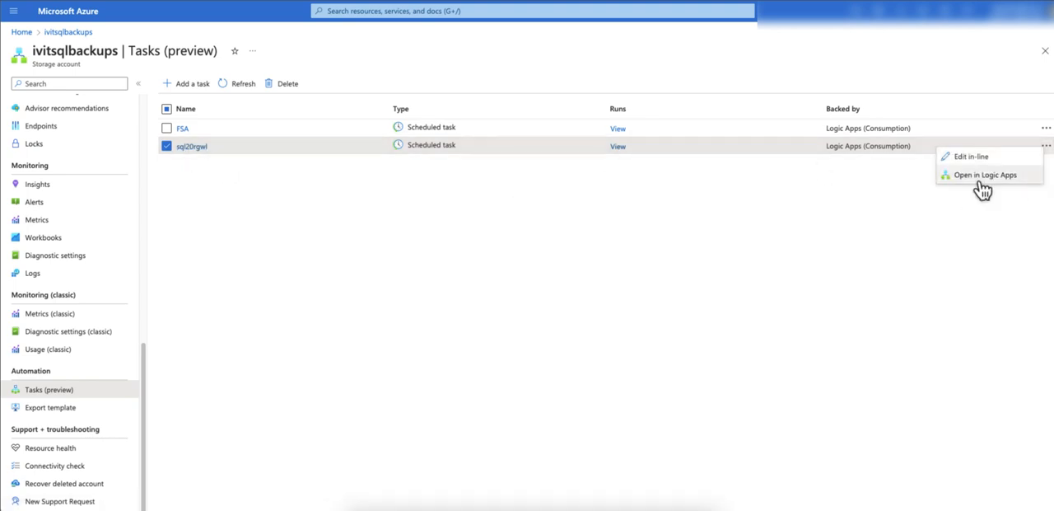
left_click(989, 175)
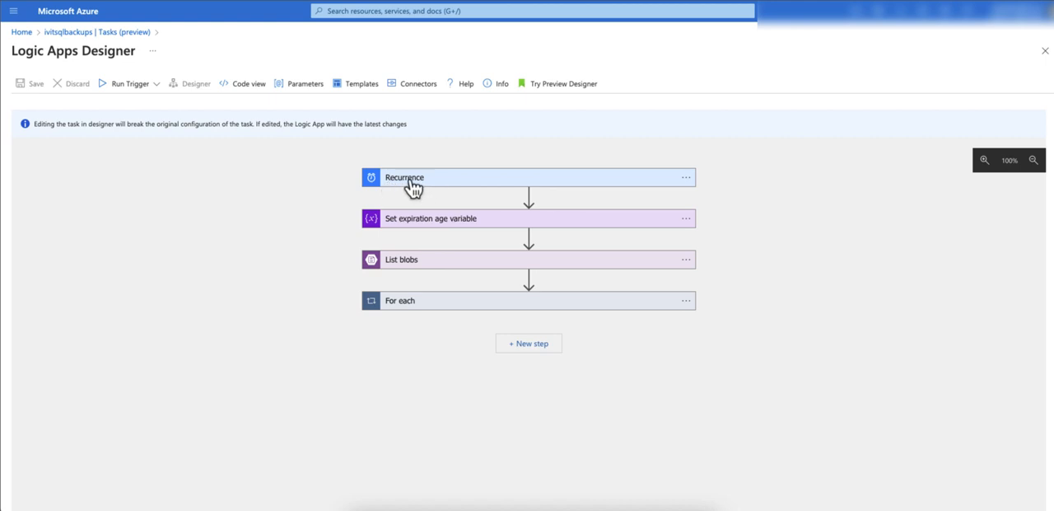
Add an At these hours parameter to the Recurrence trigger and tick hour 22 for a daily 22:00 run.
left_click(405, 178)
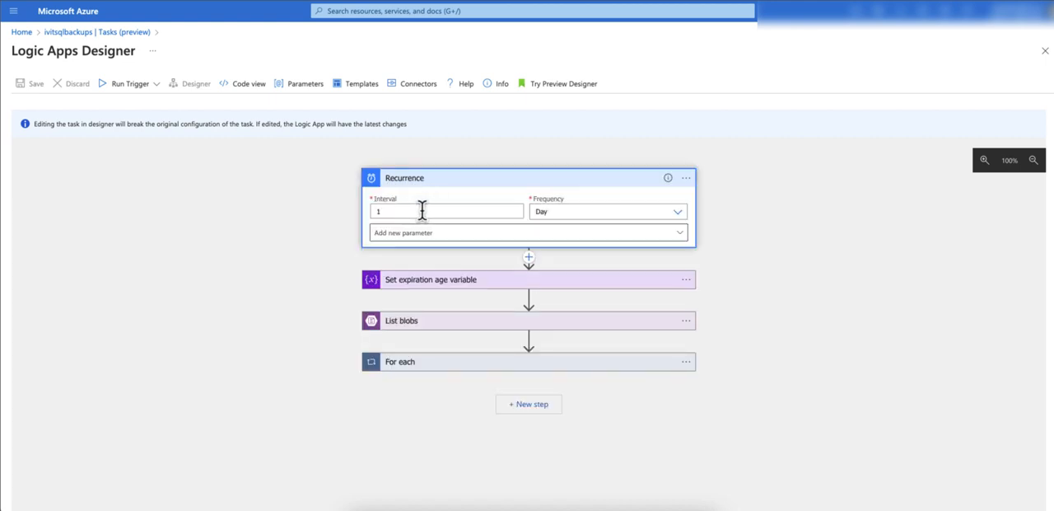
mouse_move(550, 237)
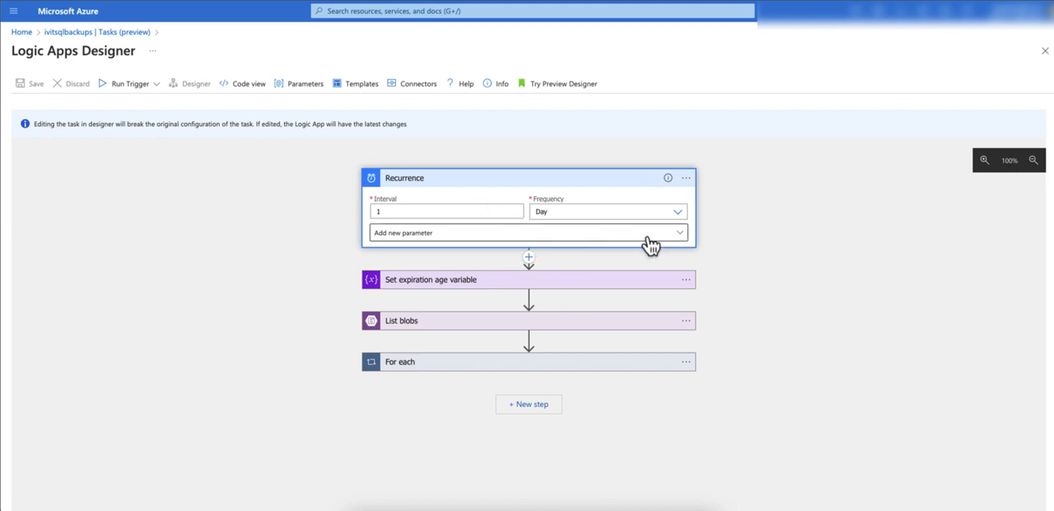
left_click(527, 232)
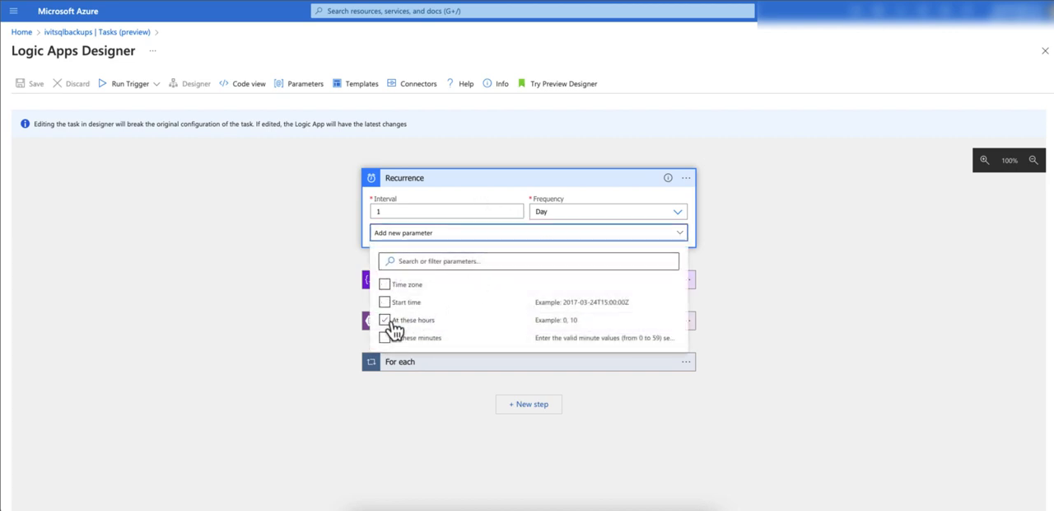
left_click(385, 319)
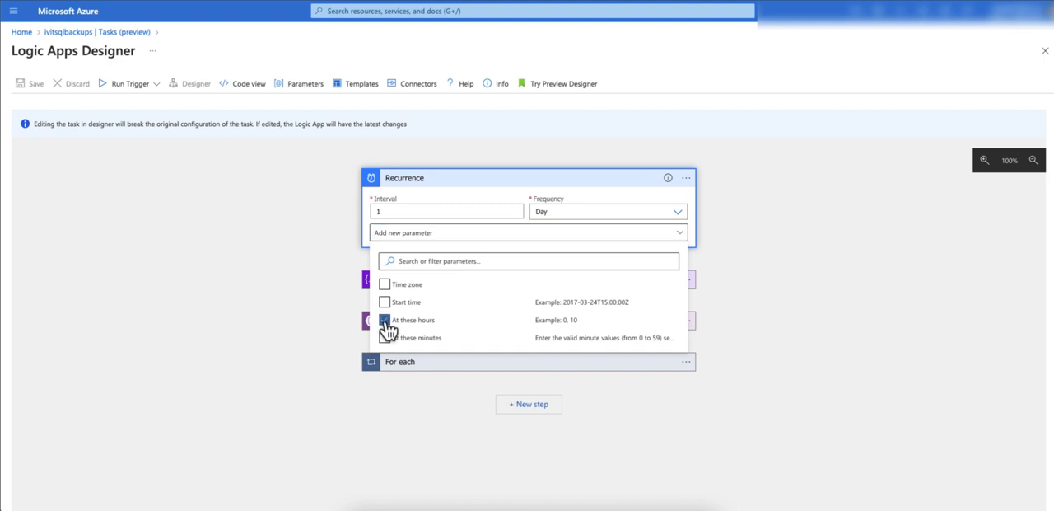
left_click(386, 319)
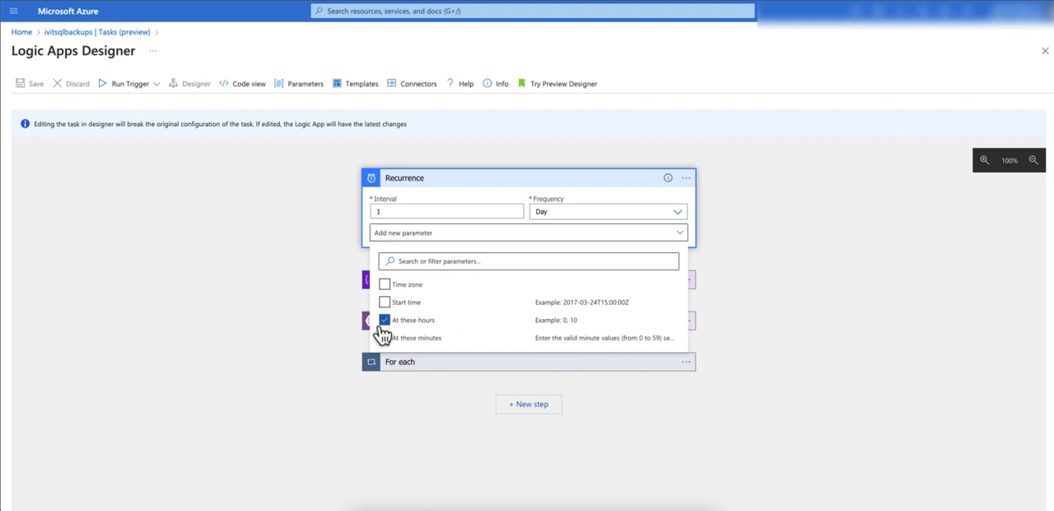
left_click(385, 319)
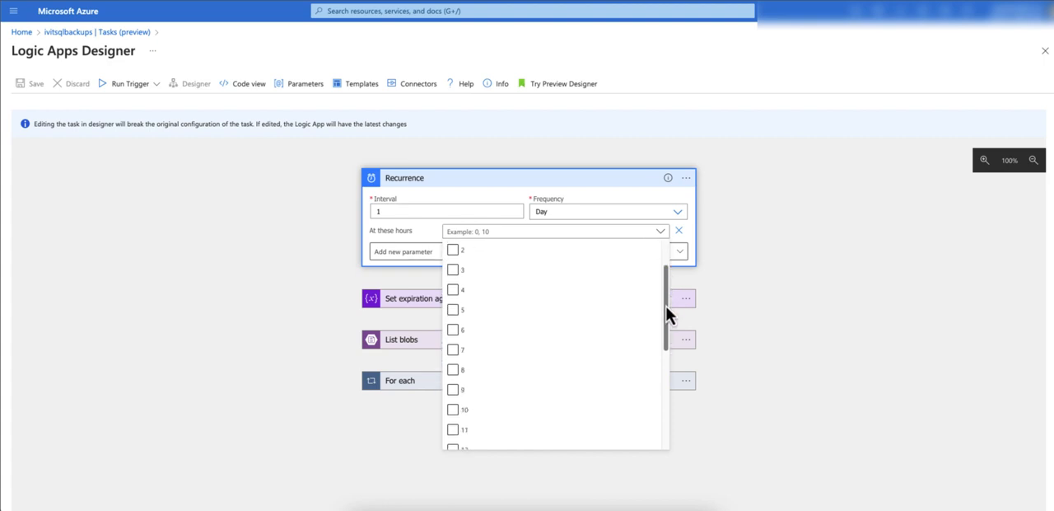
scroll("down", 3)
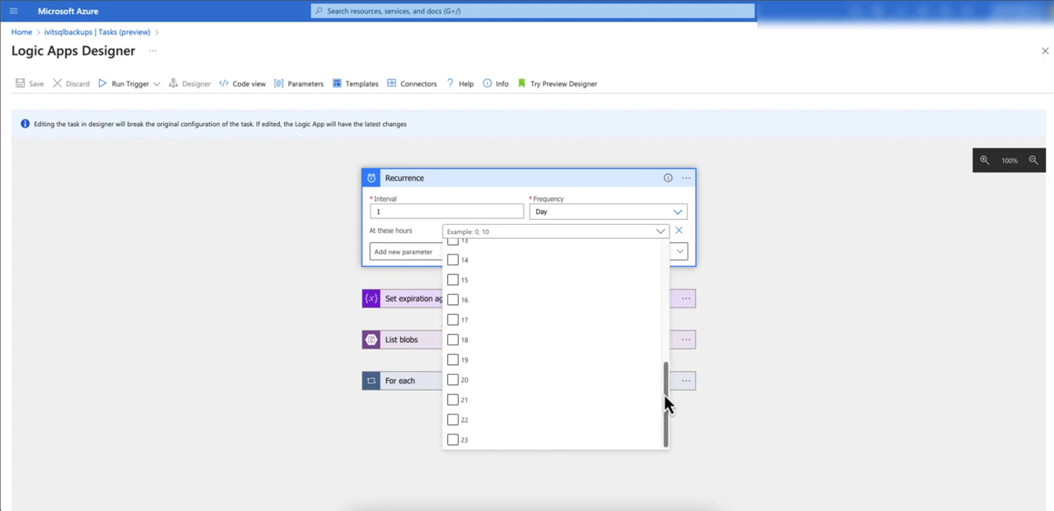
left_click(454, 418)
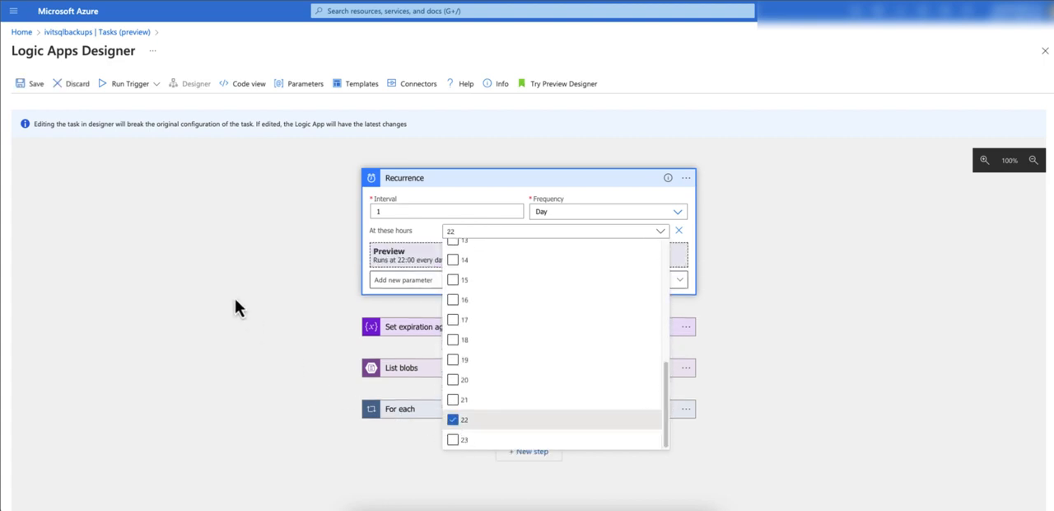
left_click(408, 233)
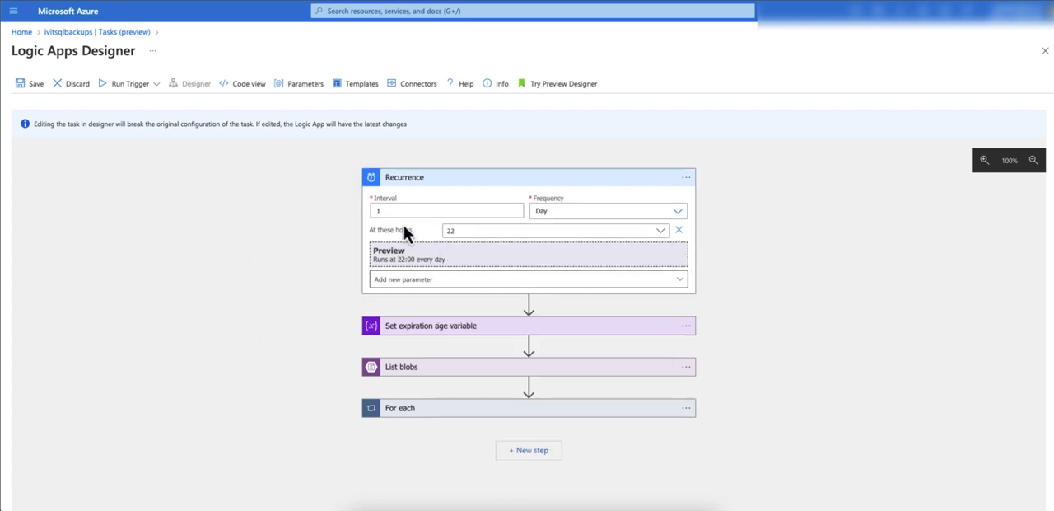
mouse_move(524, 273)
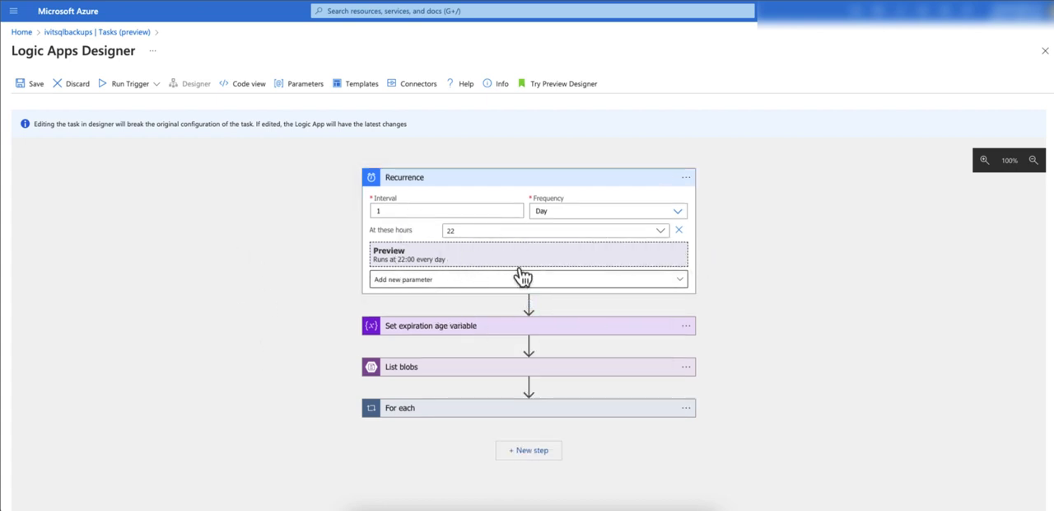
mouse_move(290, 252)
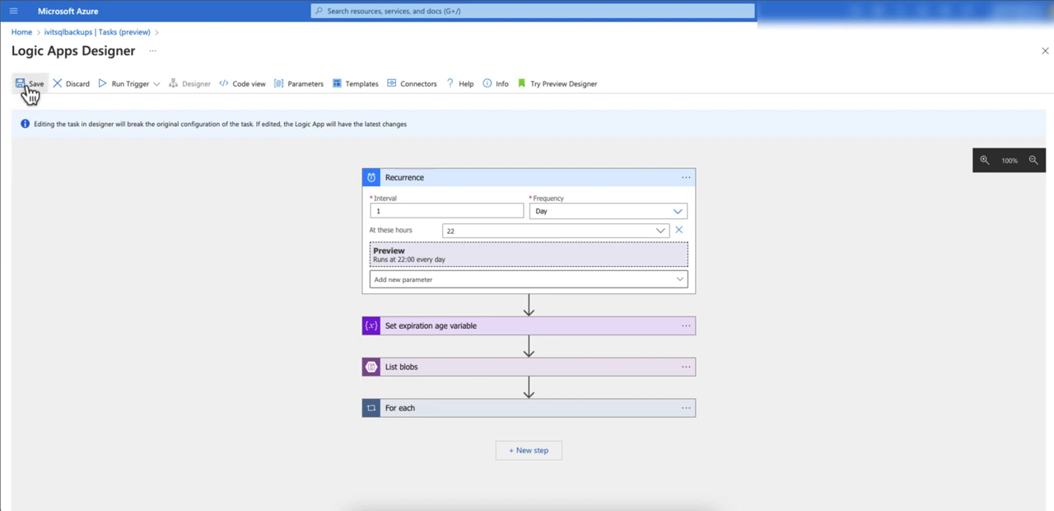
Save the logic app workflow with its daily 22:00 recurrence.
left_click(35, 82)
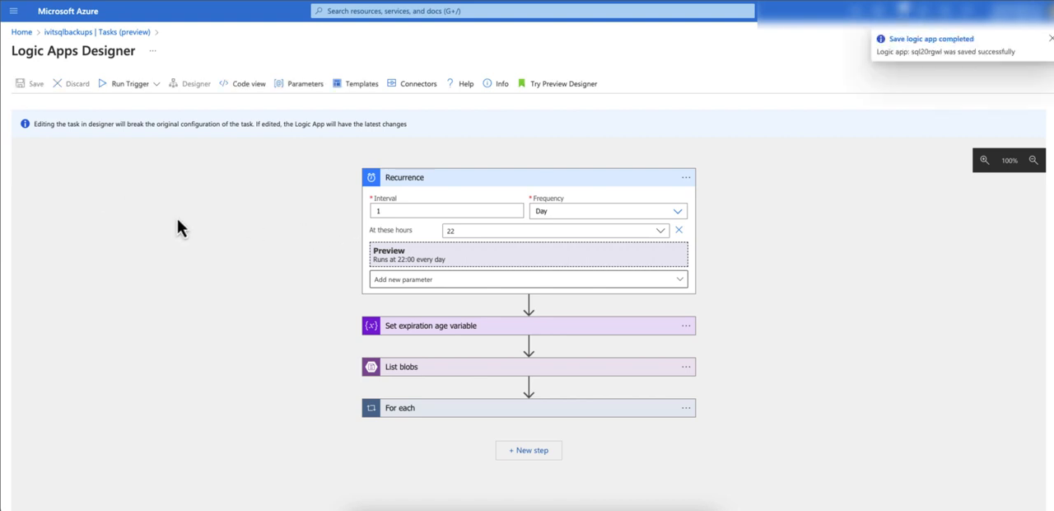
mouse_move(666, 201)
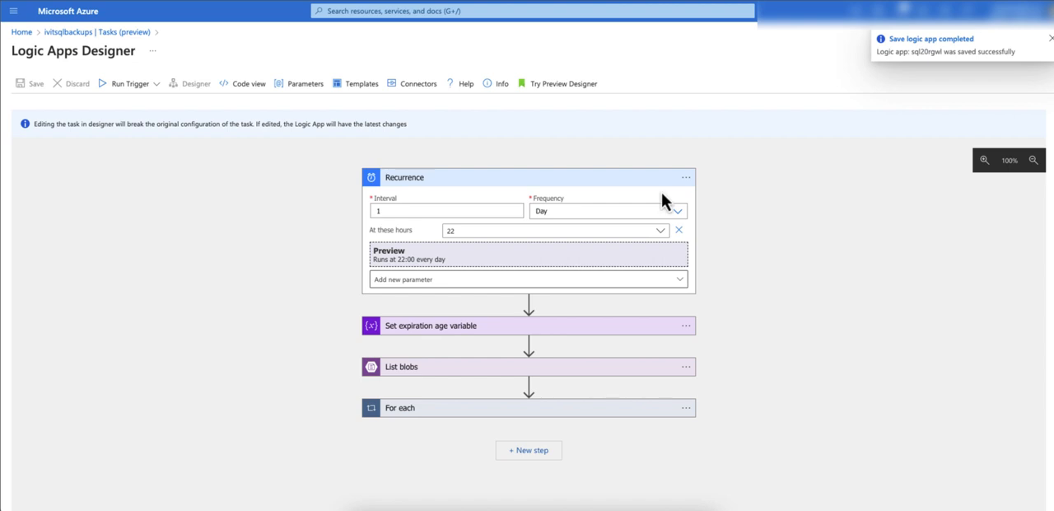
left_click(1048, 40)
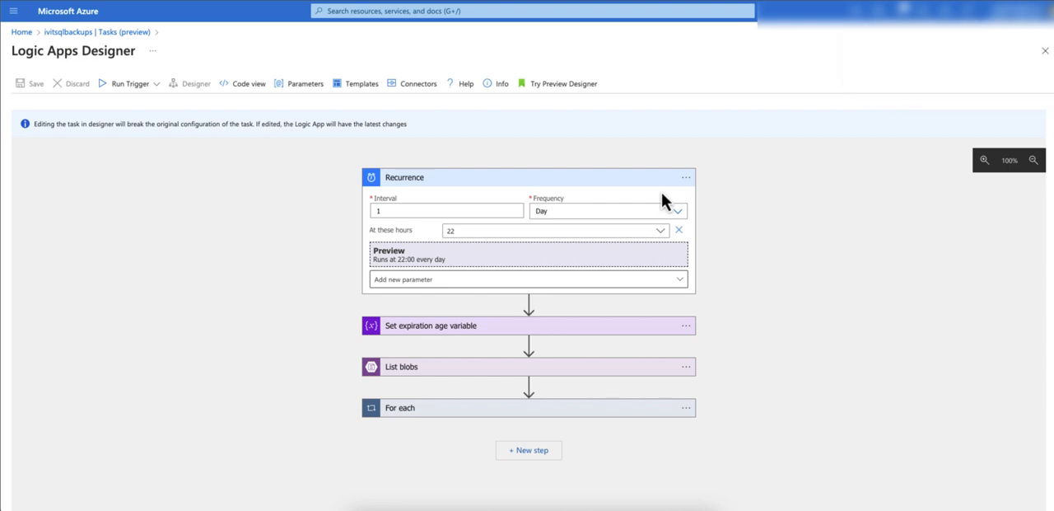
mouse_move(191, 255)
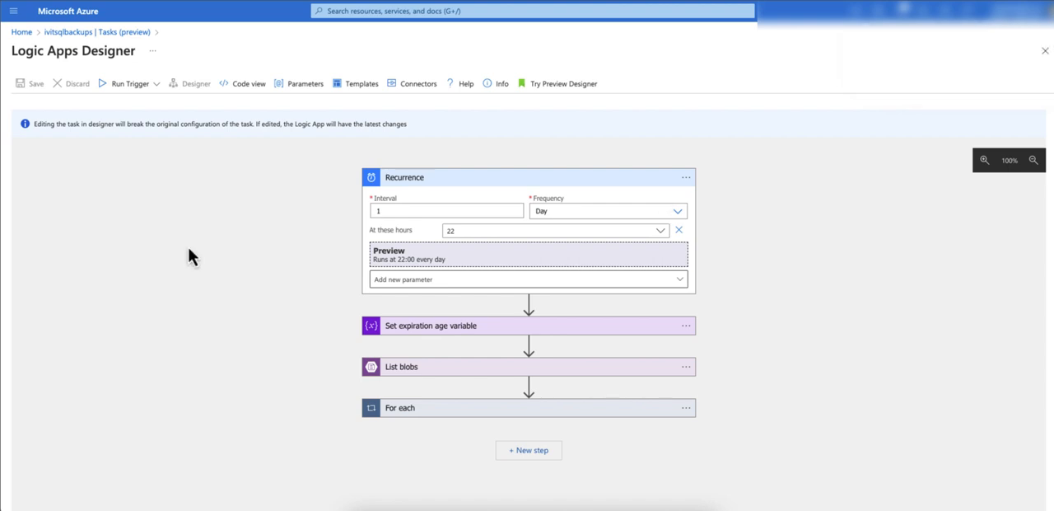